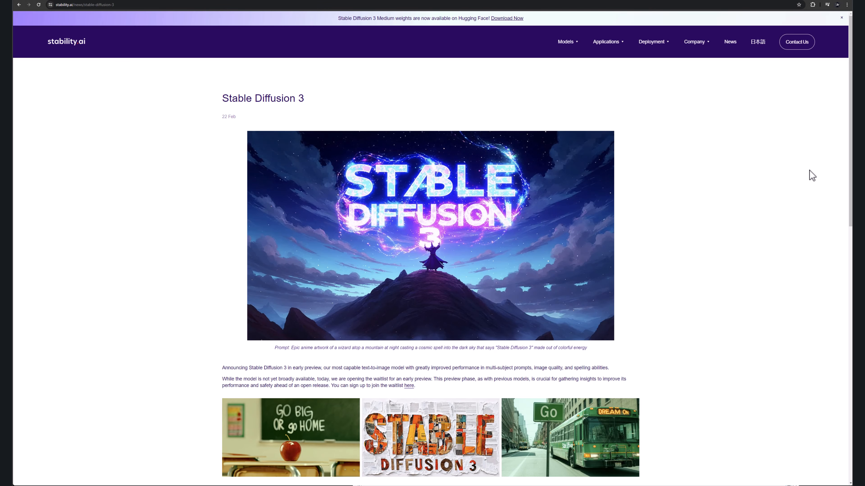
Scroll the stable-diffusion-3-medium model card down to the Model Sources section.
scroll("down", 3)
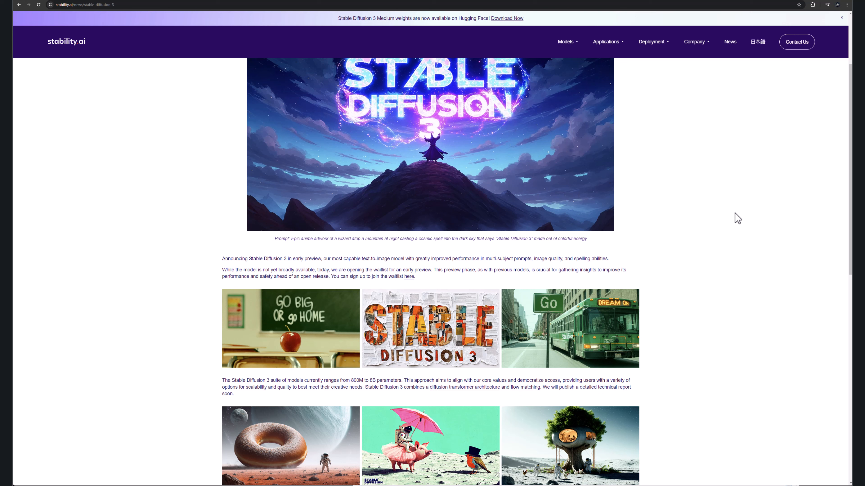
mouse_move(760, 153)
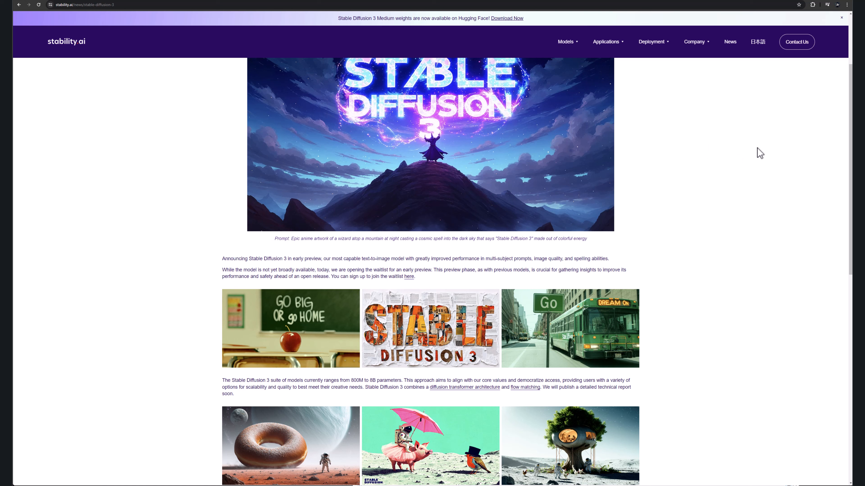
scroll("down", 3)
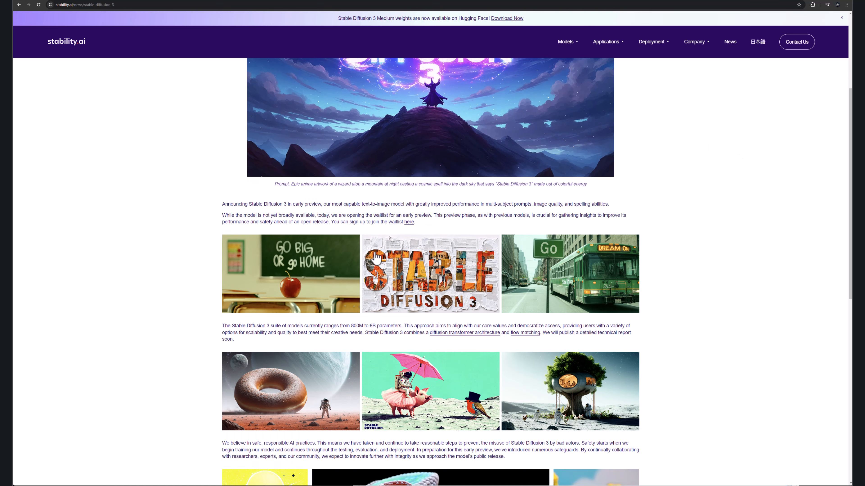
scroll("down", 3)
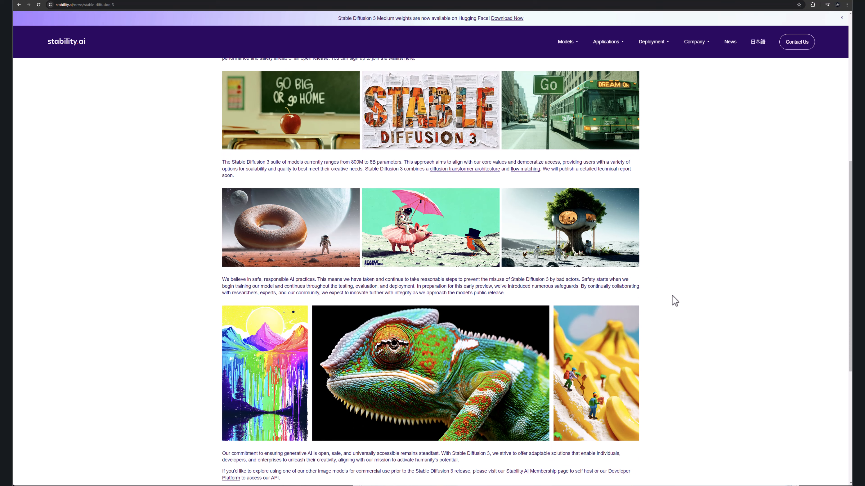
mouse_move(262, 240)
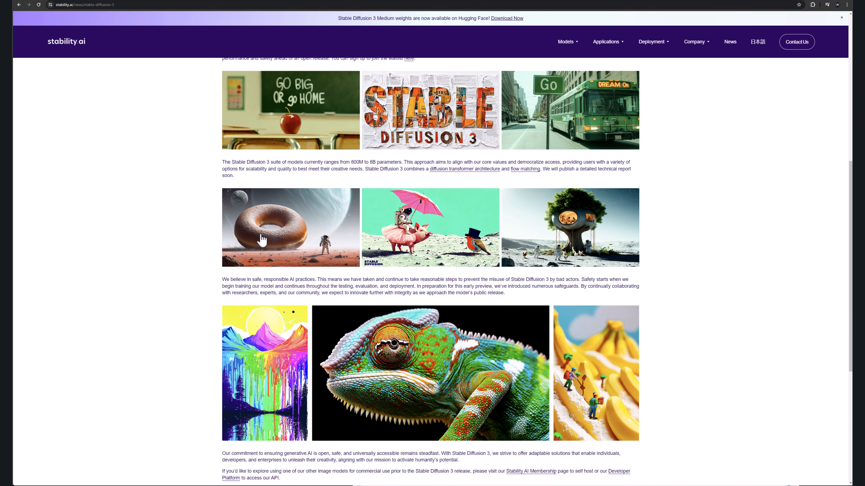
scroll("down", 3)
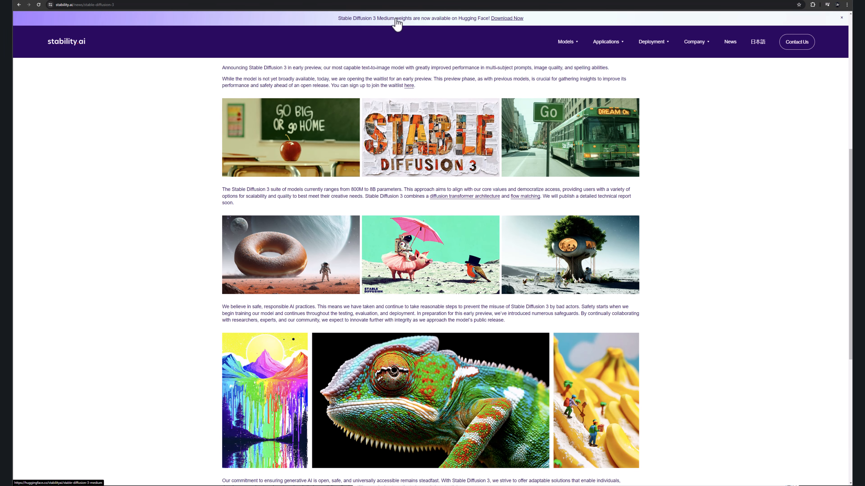
mouse_move(420, 25)
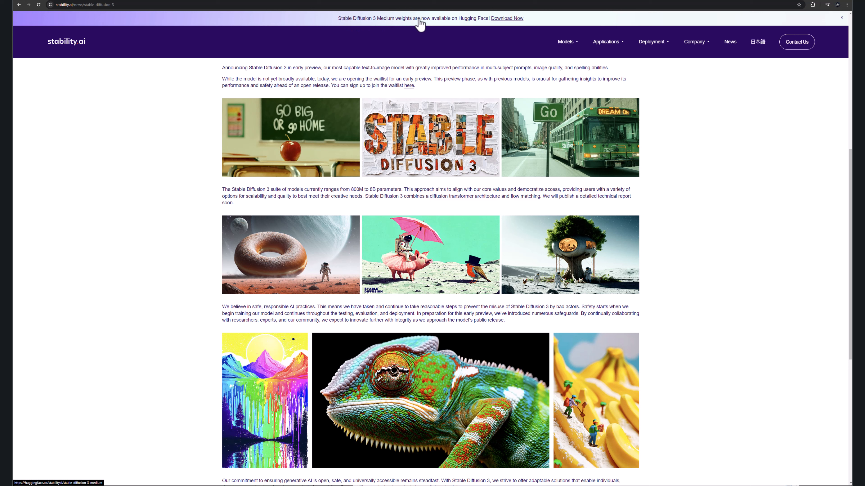
mouse_move(528, 24)
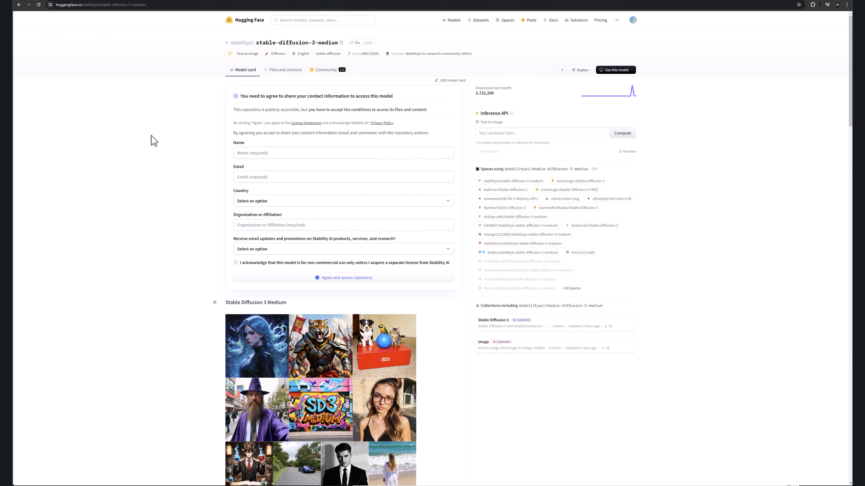
mouse_move(402, 65)
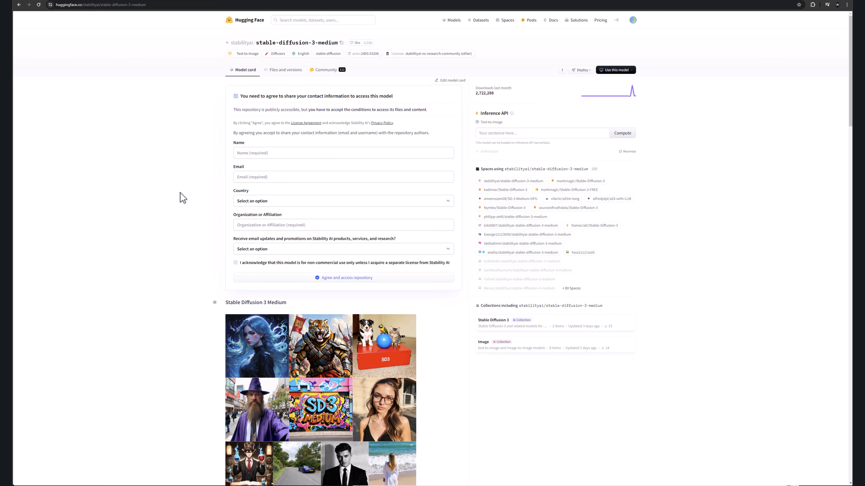
mouse_move(283, 70)
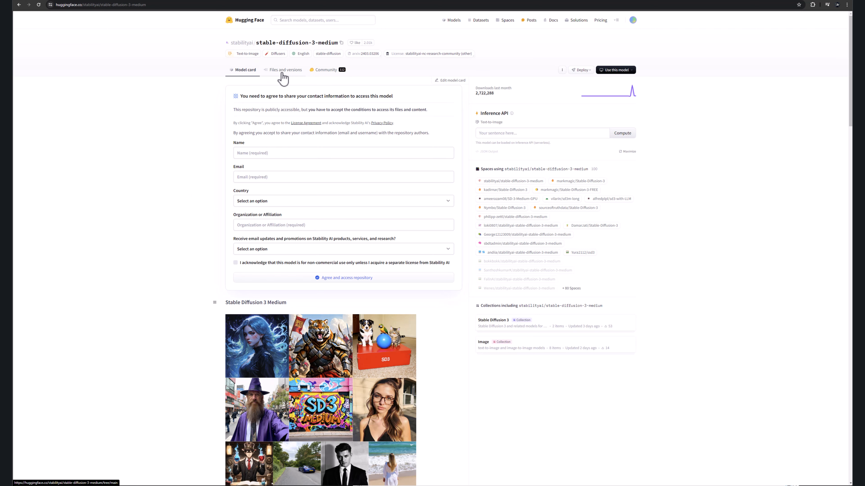
scroll("down", 3)
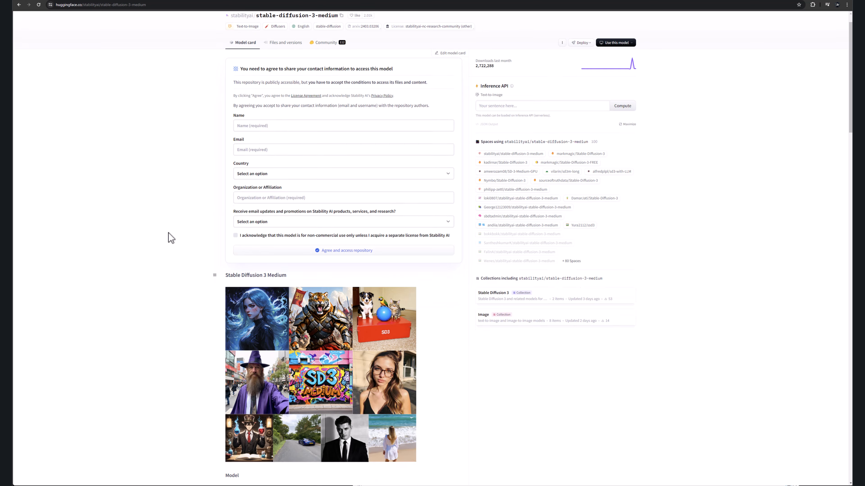
scroll("down", 3)
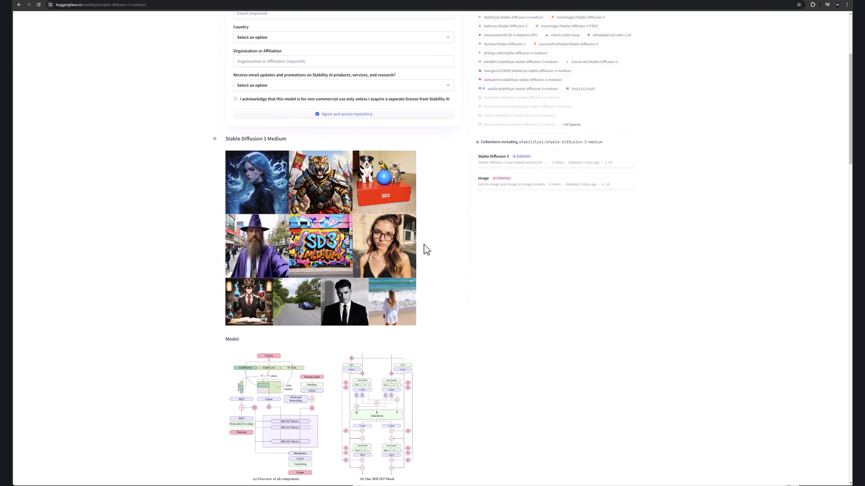
scroll("down", 3)
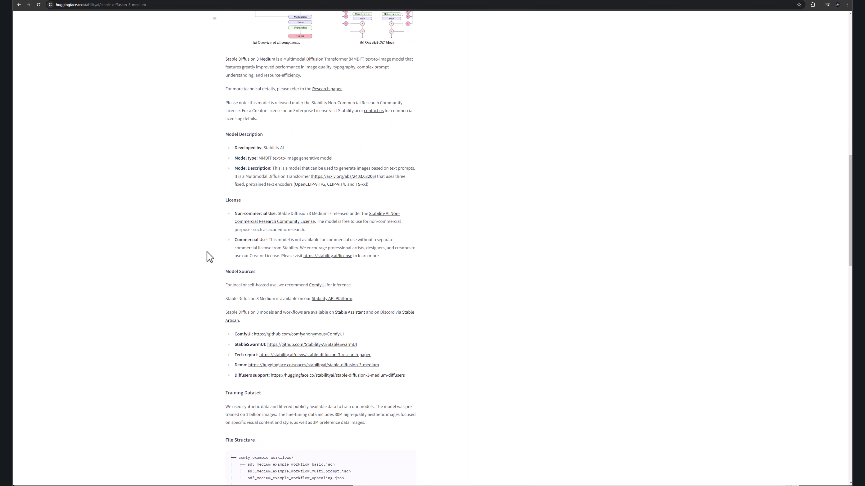
mouse_move(373, 189)
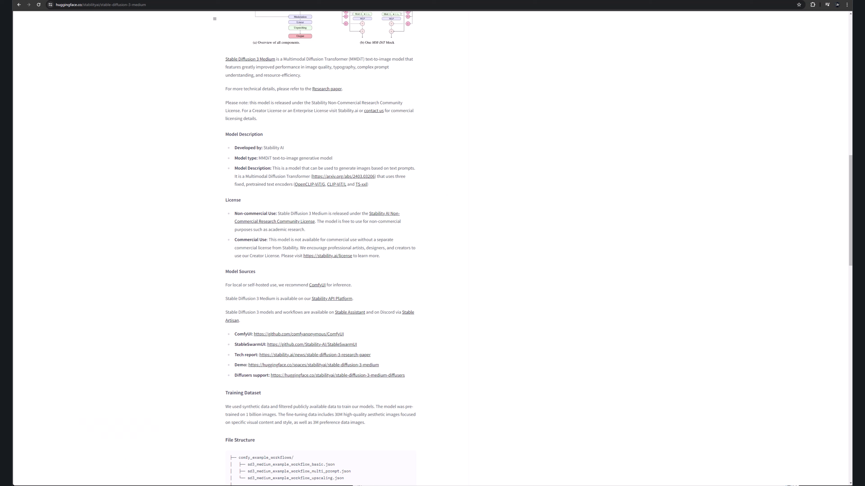
mouse_move(656, 139)
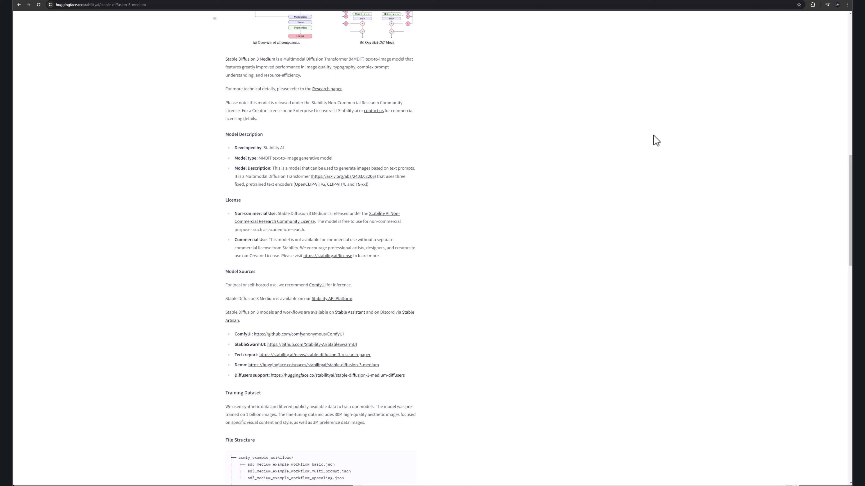
scroll("down", 3)
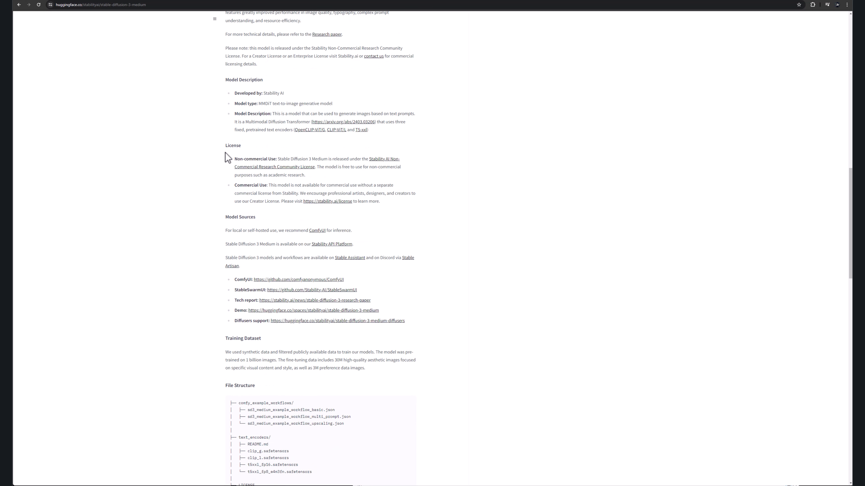
scroll("down", 3)
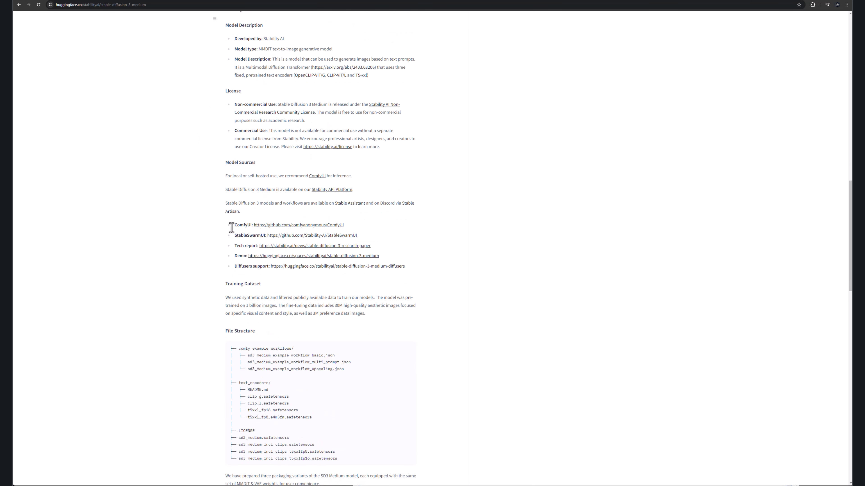
mouse_move(224, 240)
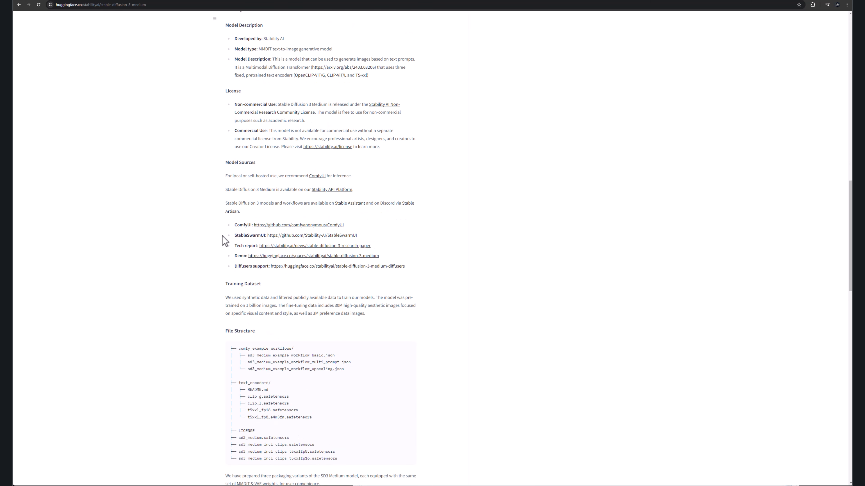
scroll("down", 3)
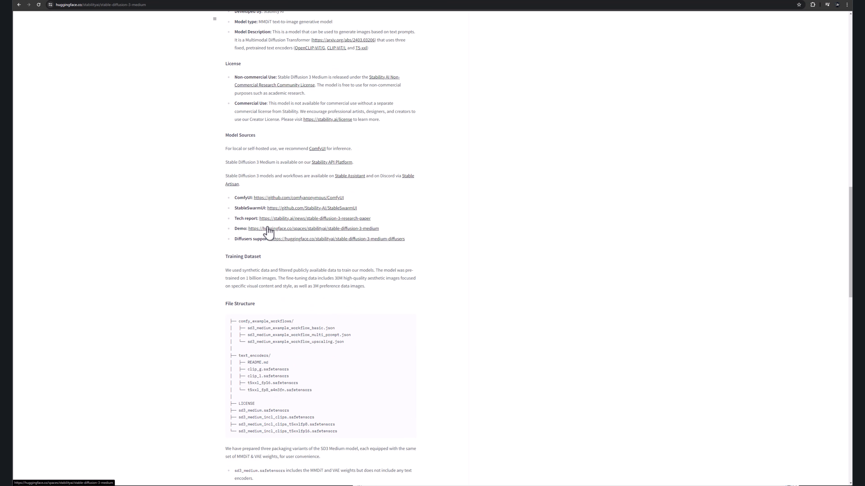
scroll("down", 3)
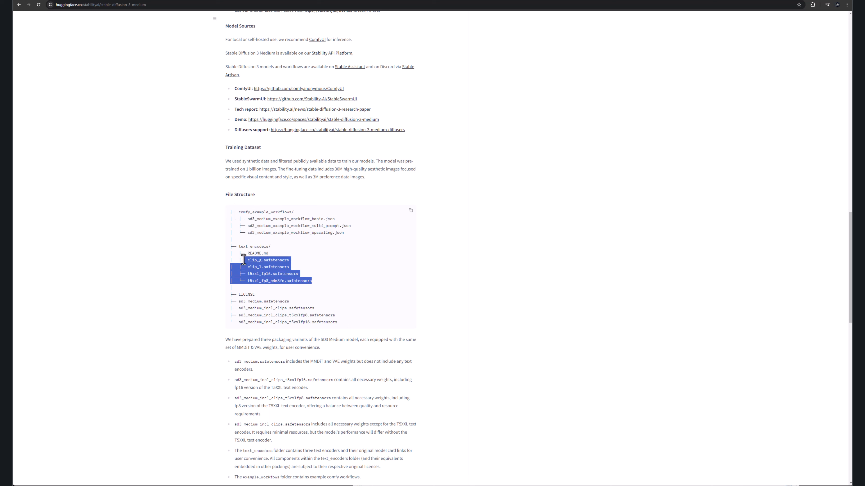
left_click(267, 260)
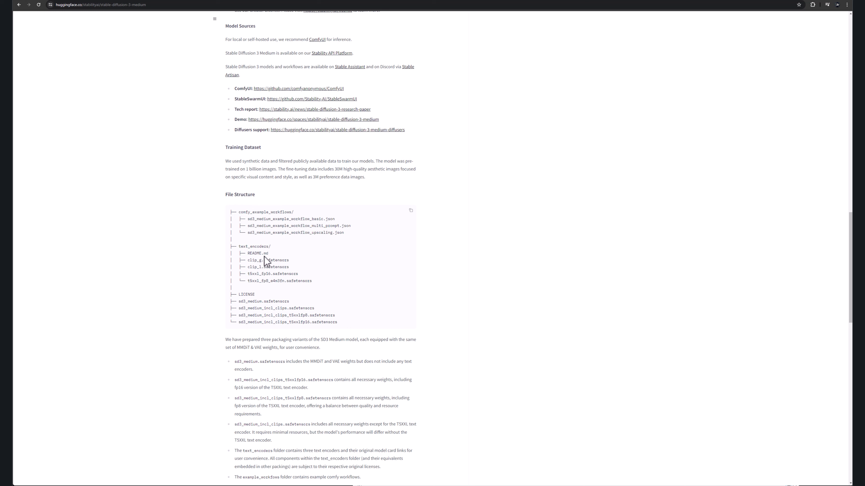
scroll("down", 3)
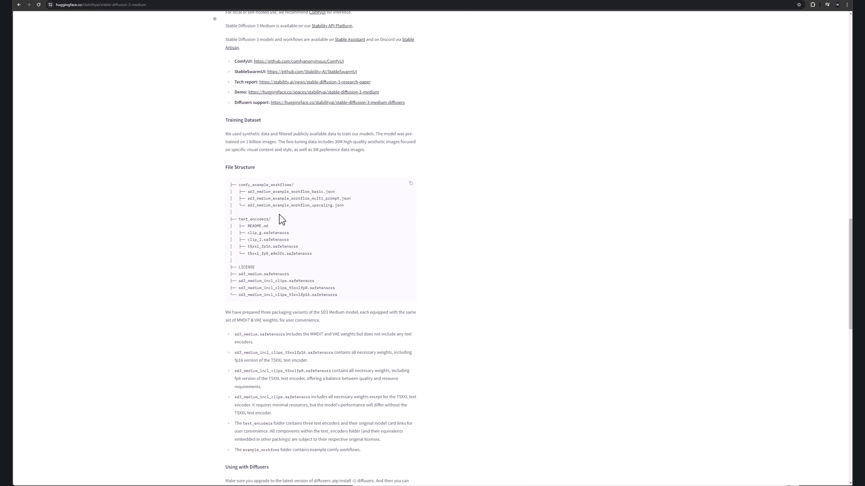
left_click_drag(238, 274, 339, 295)
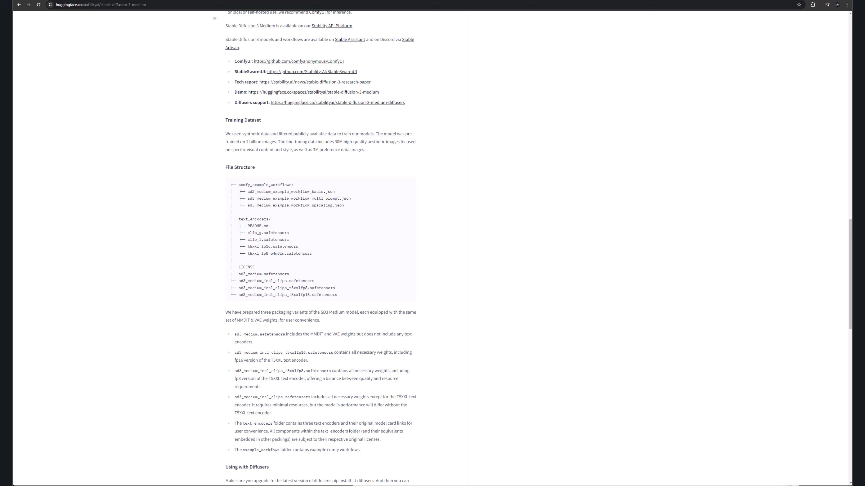
mouse_move(438, 237)
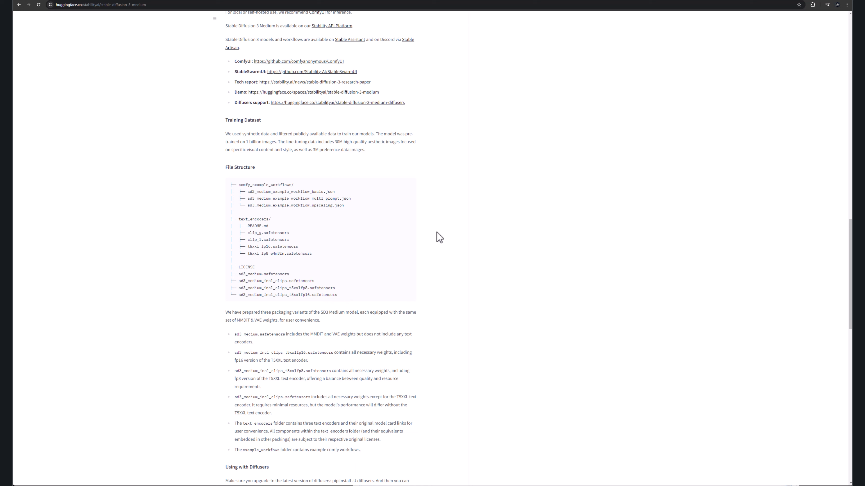
scroll("down", 3)
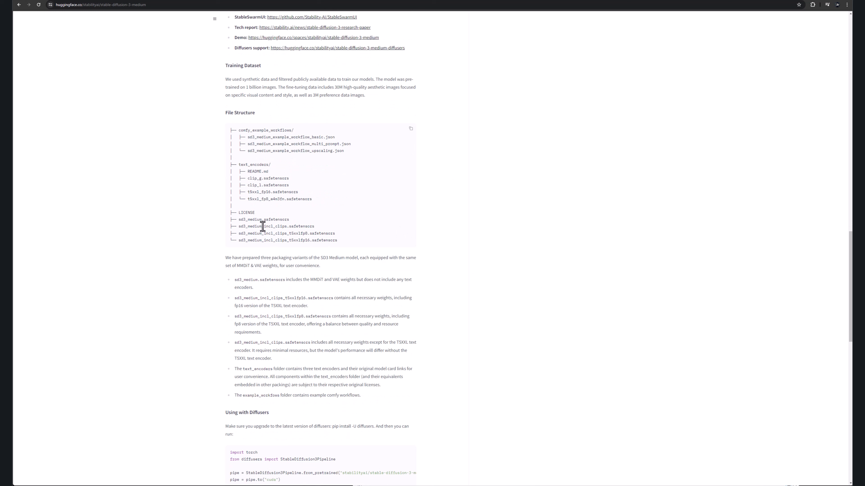
left_click_drag(253, 219, 317, 233)
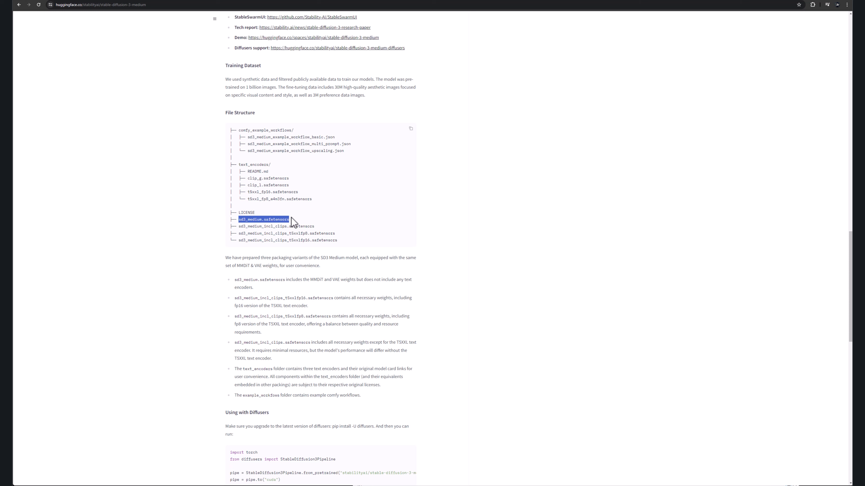
mouse_move(335, 230)
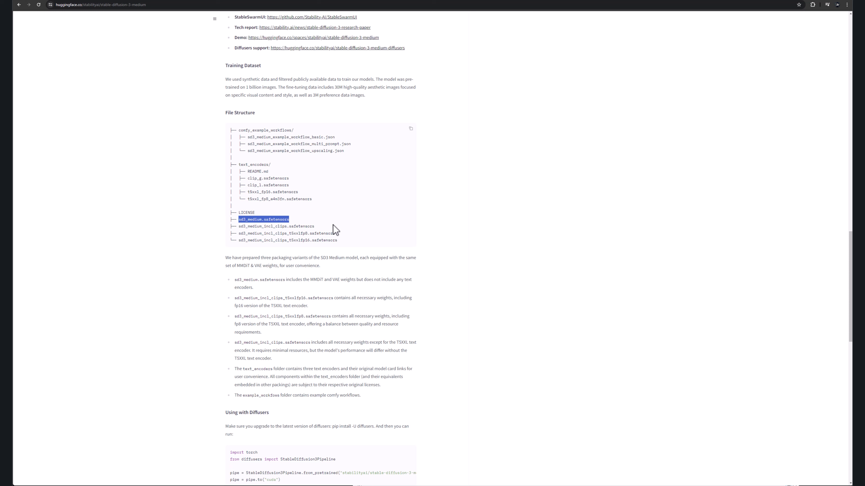
double_click(289, 298)
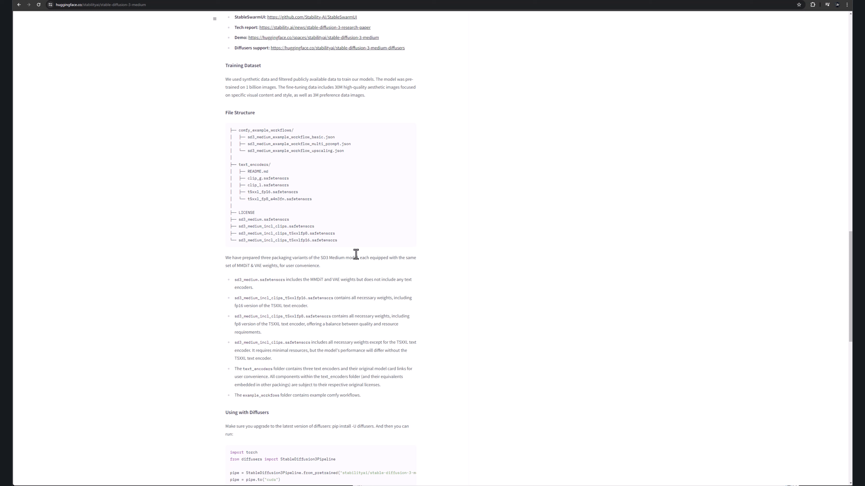
double_click(314, 240)
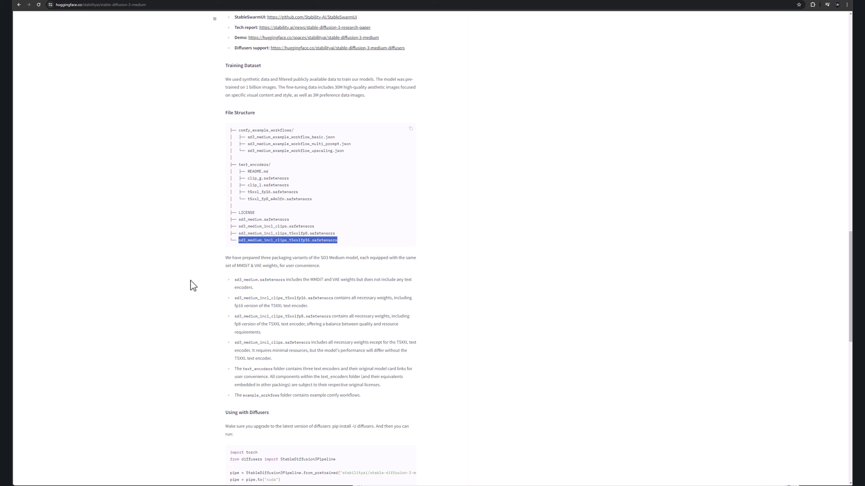
mouse_move(192, 287)
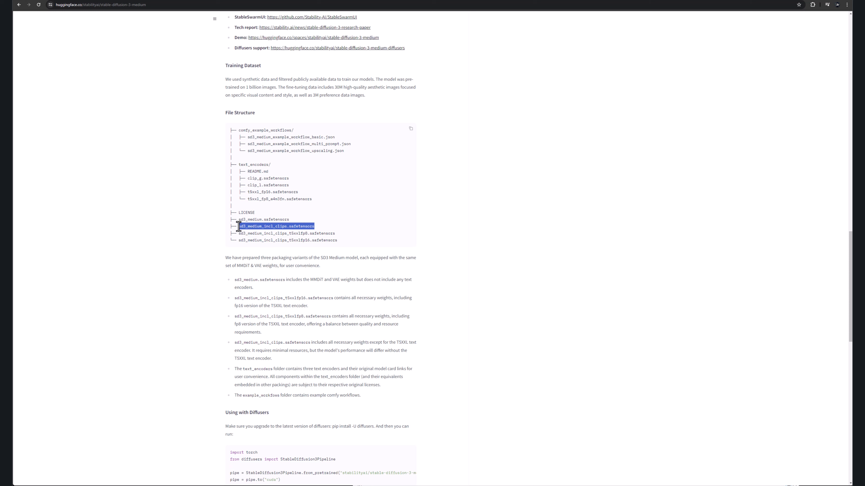
mouse_move(260, 259)
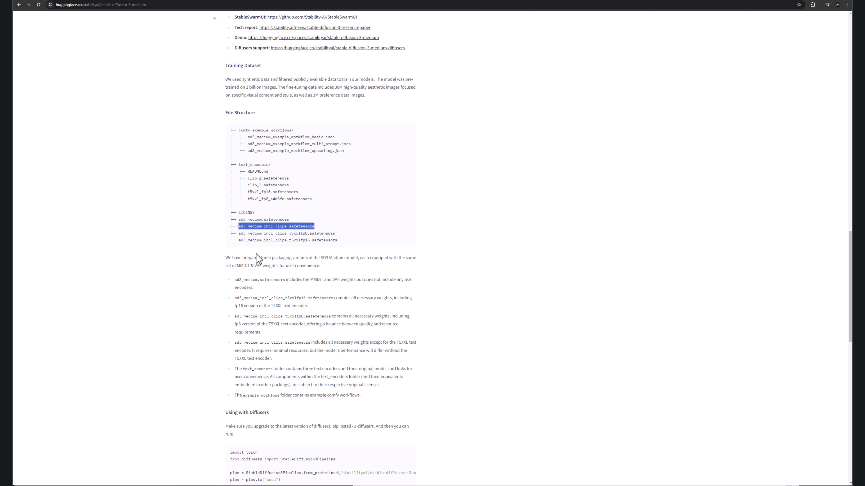
mouse_move(262, 253)
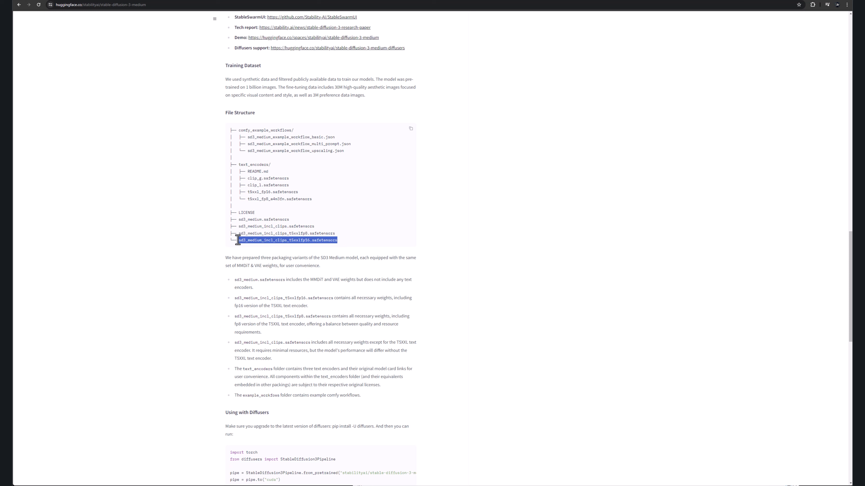
mouse_move(169, 278)
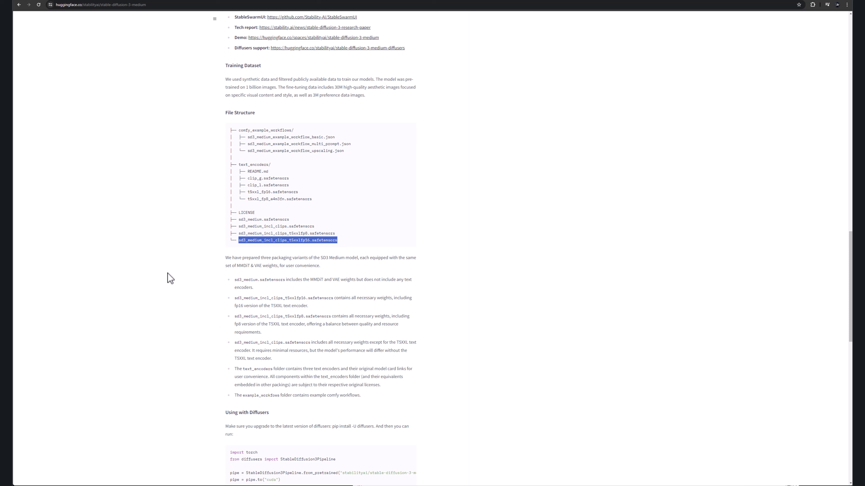
Scroll the announcement down and return to the SD3 Medium Hugging Face page via Download Now.
scroll("down", 3)
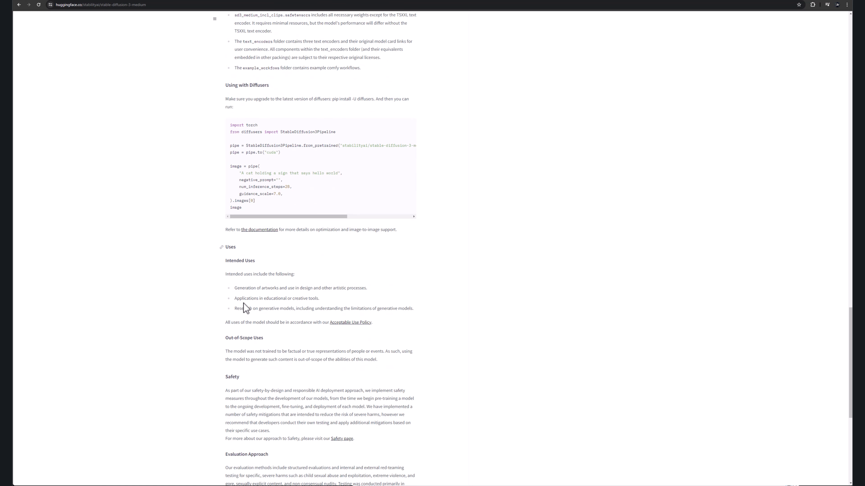
scroll("down", 3)
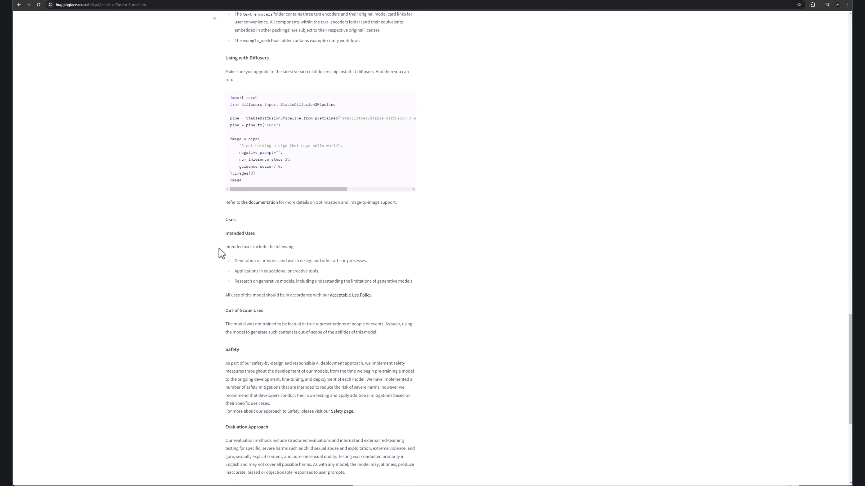
scroll("down", 3)
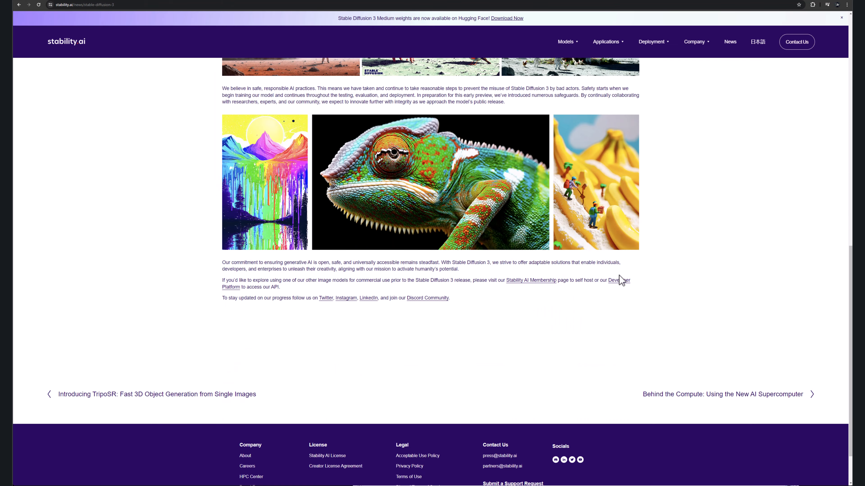
left_click(506, 18)
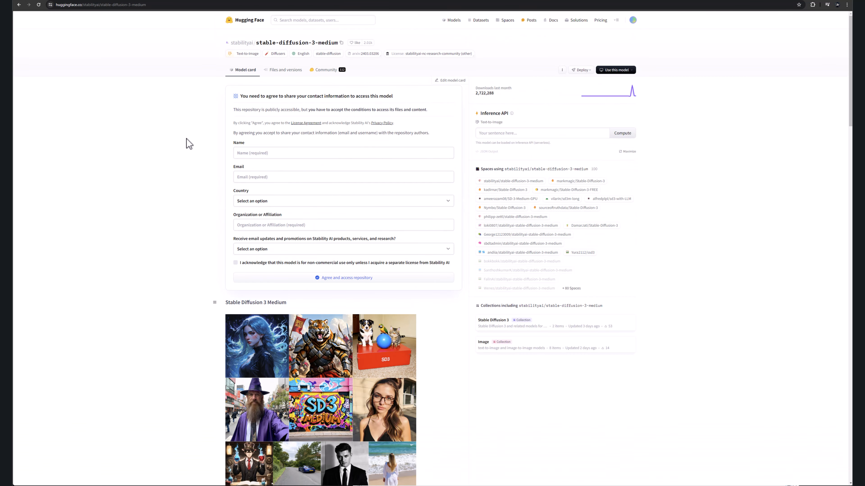
Switch to Files and versions and enter the name 'vladim' in the access form.
left_click(283, 70)
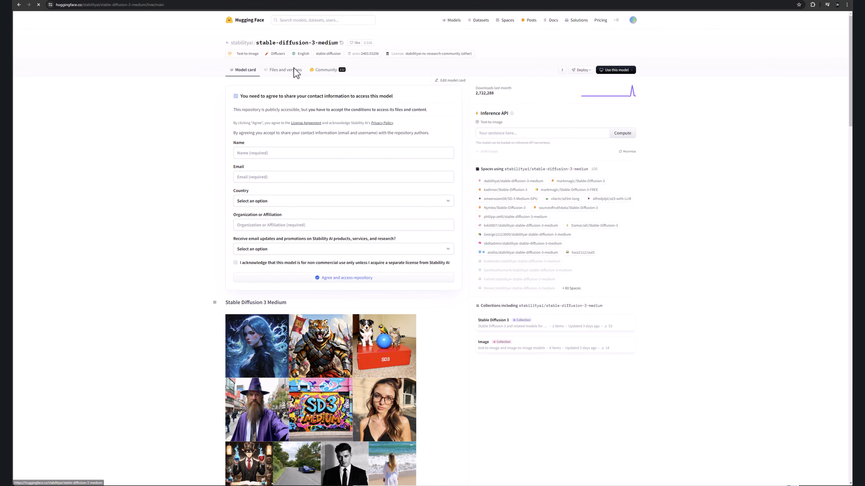
left_click(285, 70)
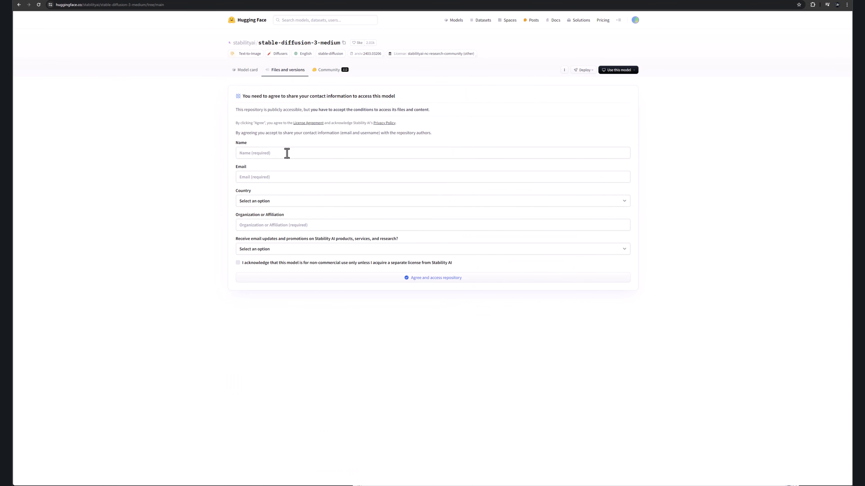
left_click(432, 152)
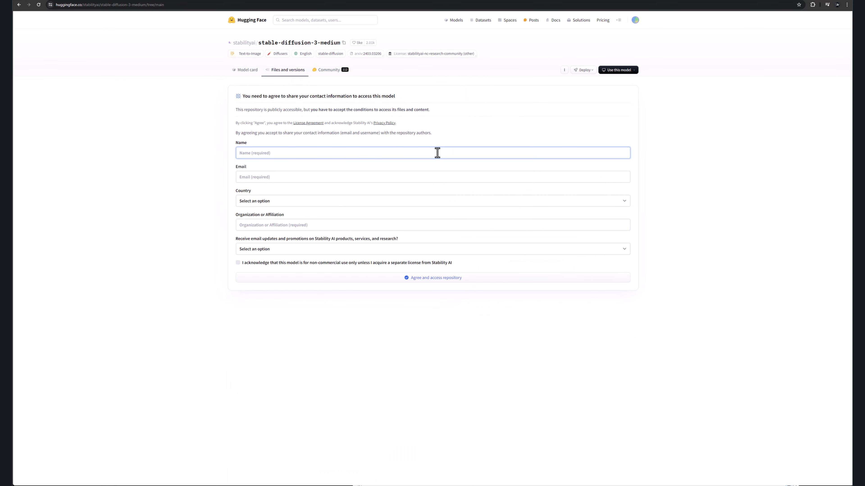
type("vladimir chopine")
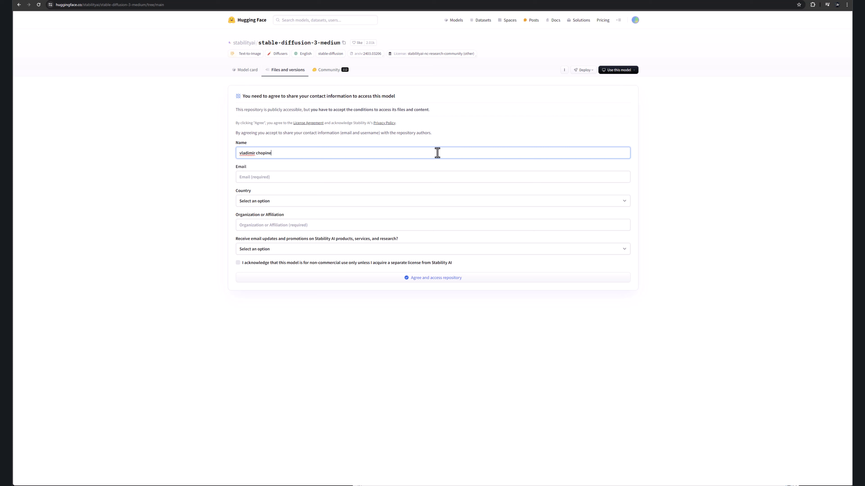
Set the country to United States and enter the organisation 'Geekatpla'.
left_click(431, 176)
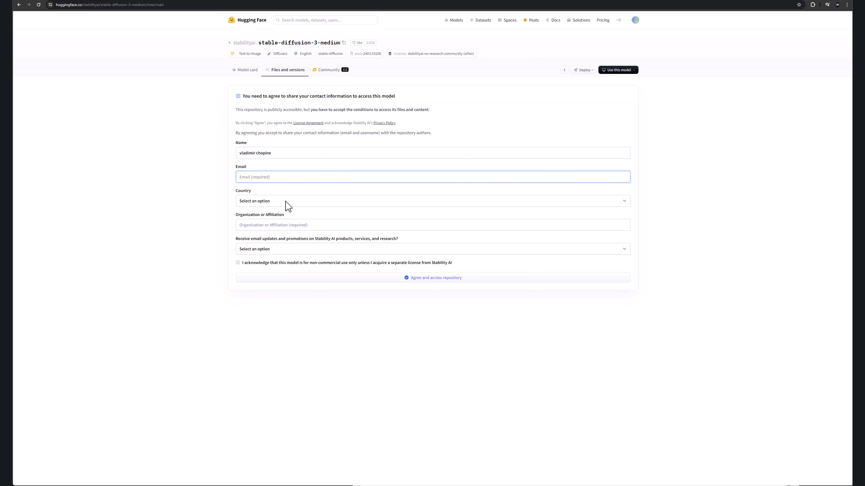
left_click(432, 200)
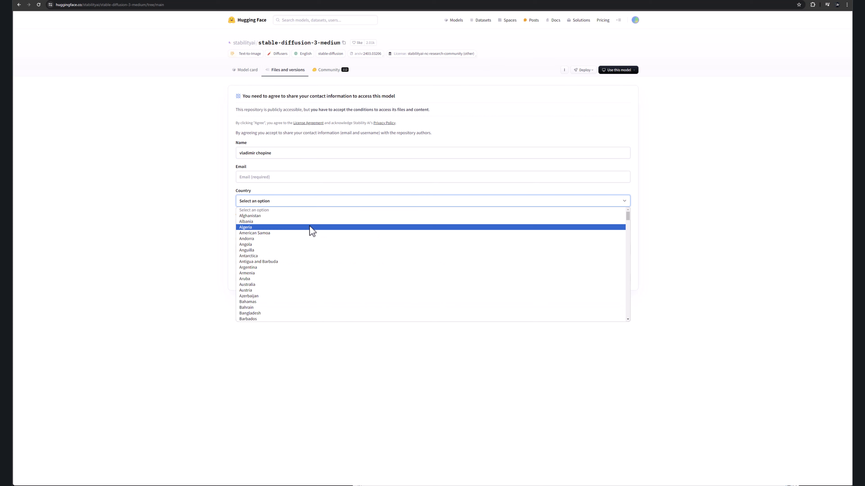
scroll("down", 3)
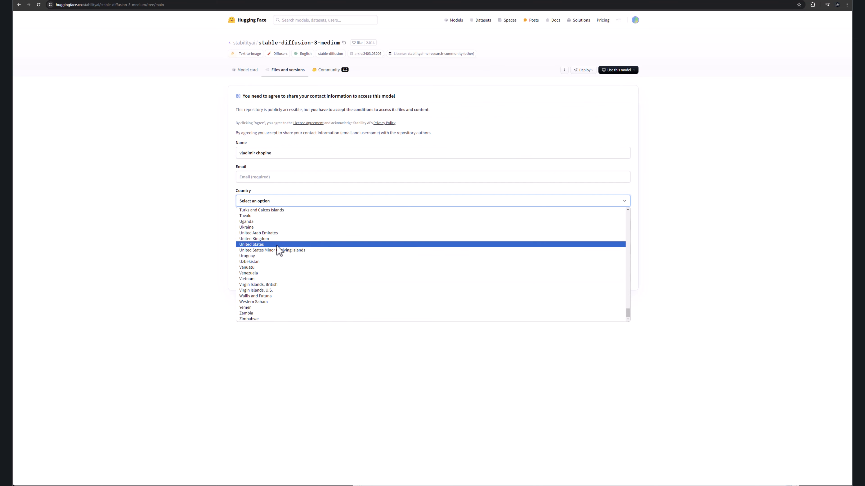
left_click(251, 244)
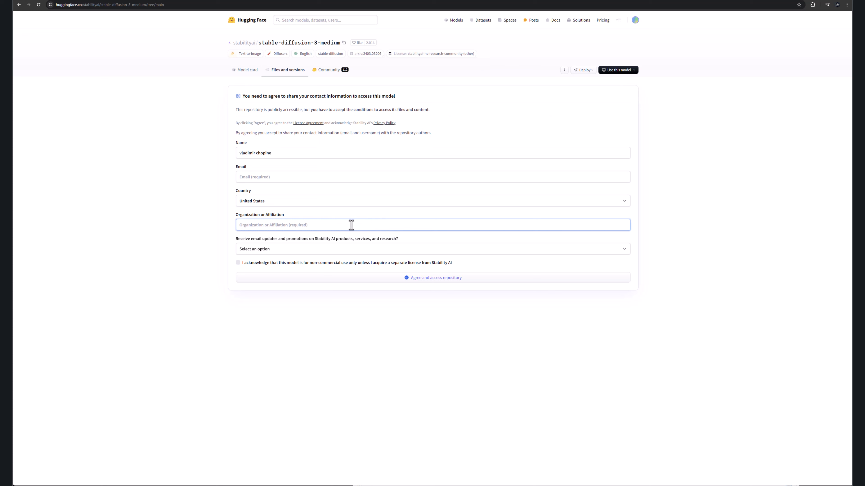
type("Geekatplay Studio")
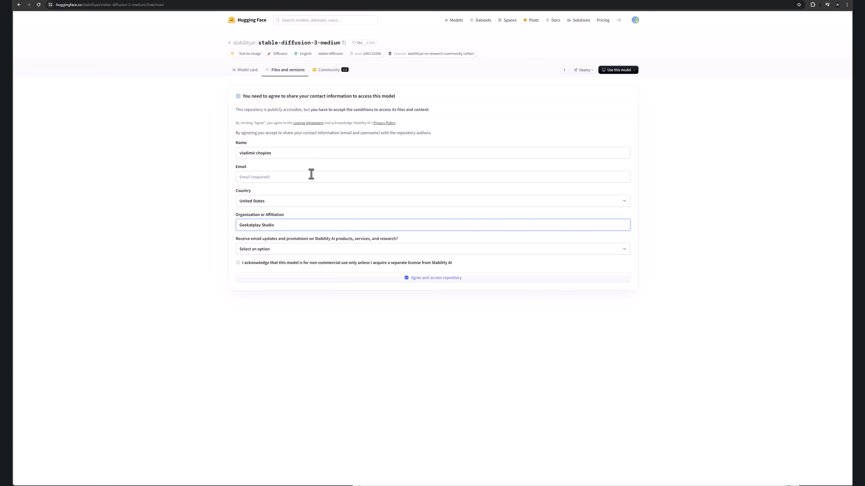
mouse_move(345, 252)
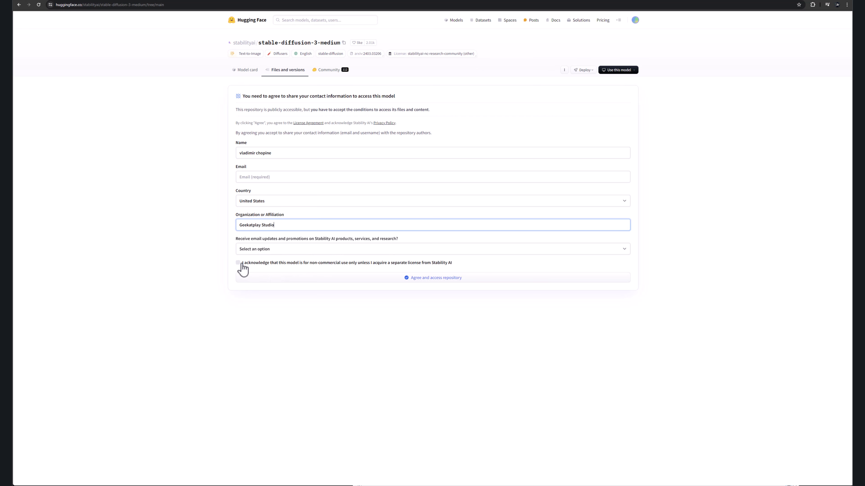
Accept the non-commercial condition, access the gated repository and browse its text_encoders folder.
left_click(238, 262)
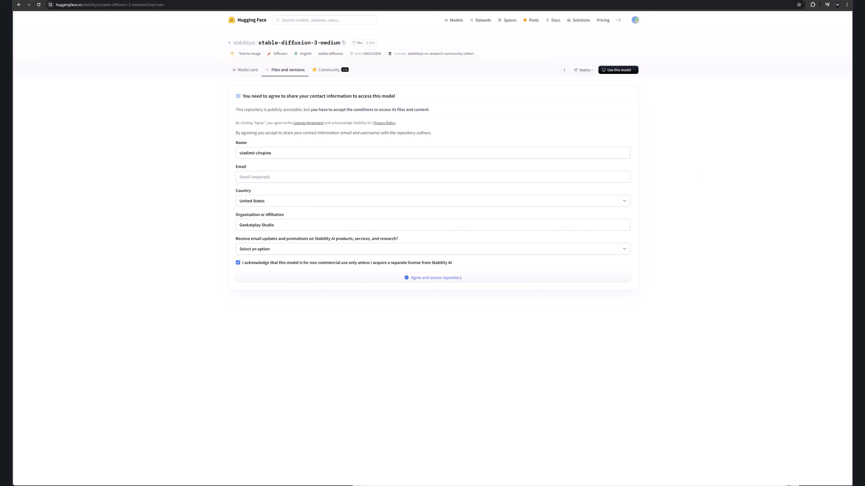
left_click(432, 278)
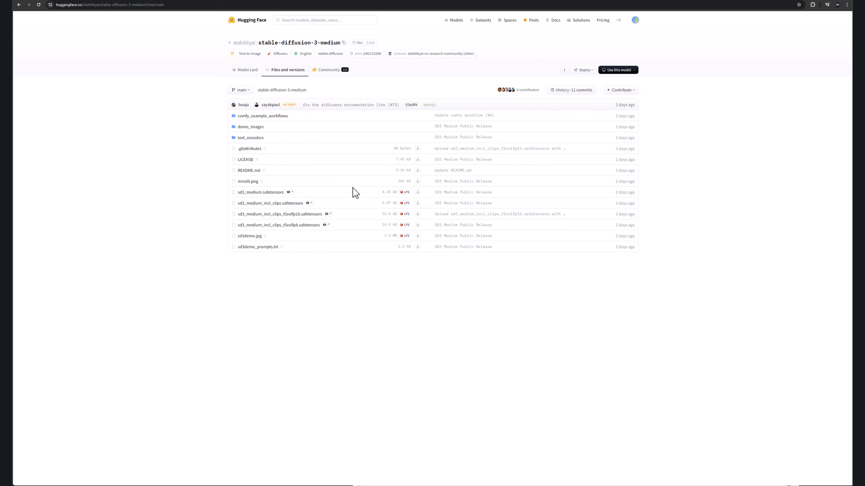
mouse_move(134, 228)
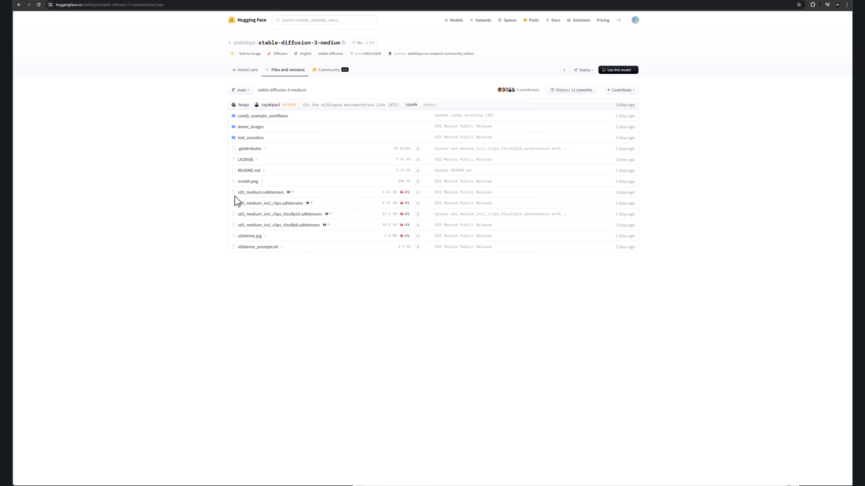
mouse_move(287, 234)
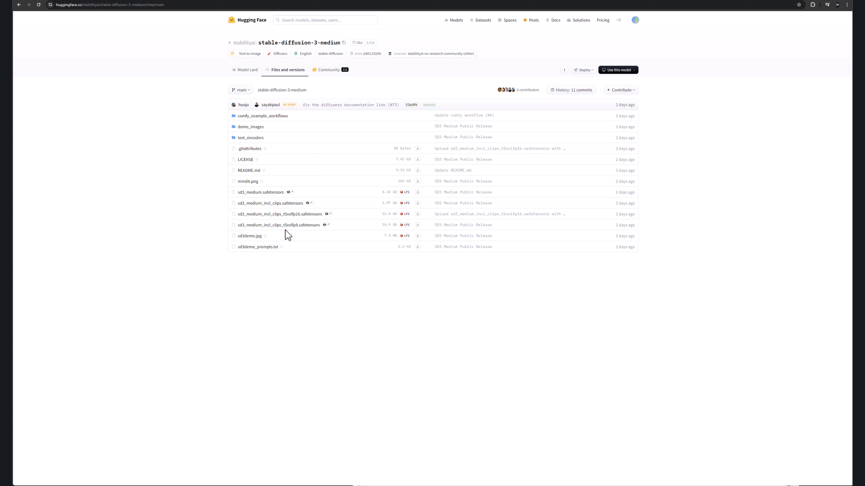
mouse_move(255, 246)
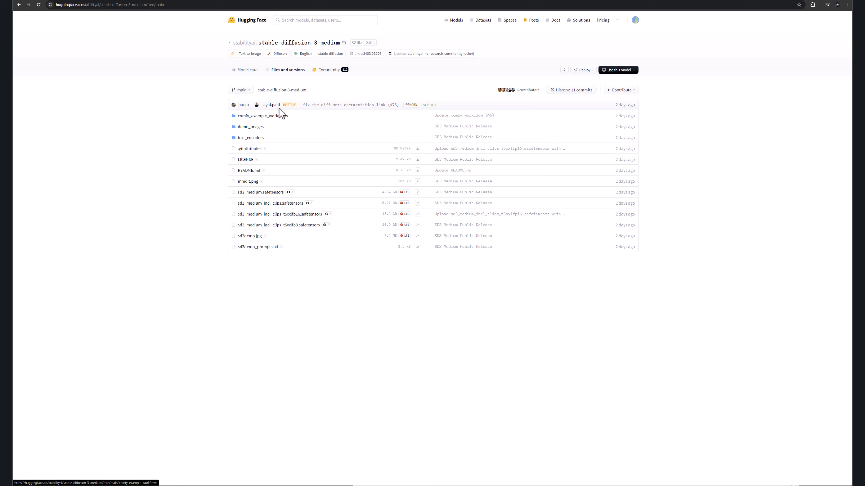
left_click(250, 137)
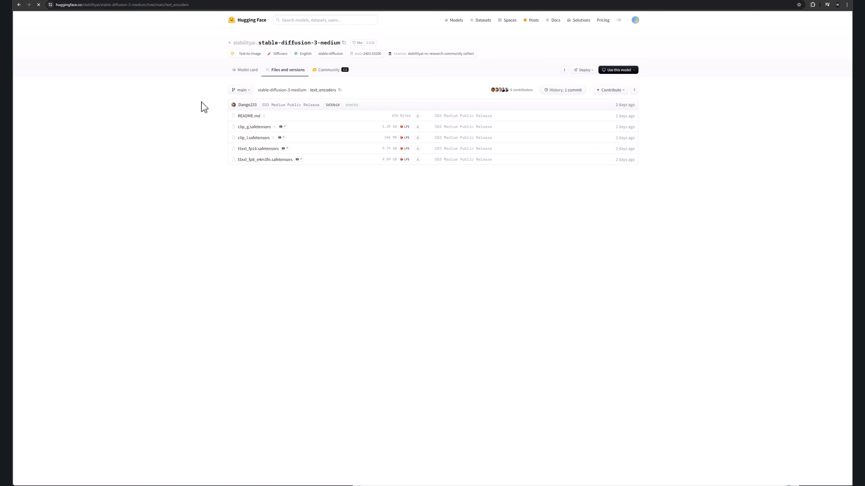
mouse_move(266, 180)
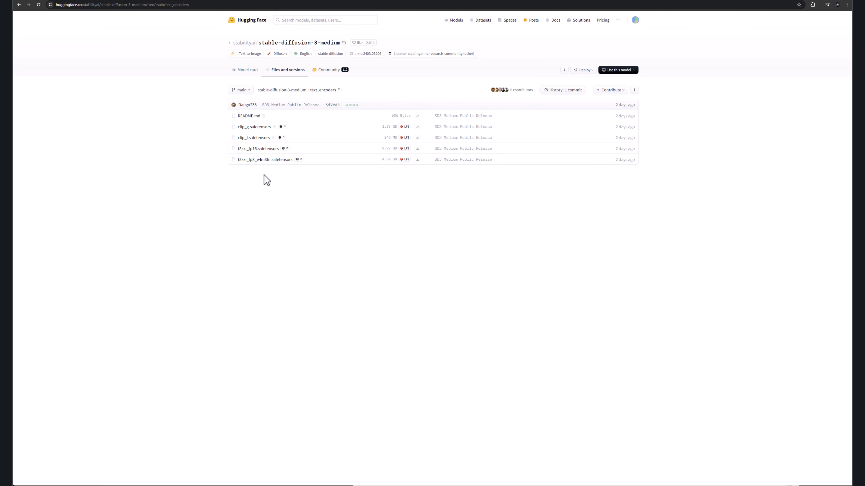
mouse_move(197, 87)
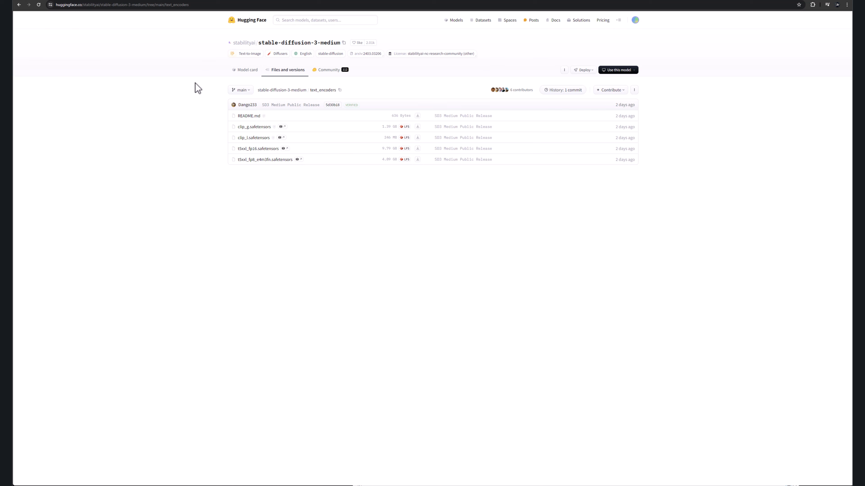
mouse_move(292, 94)
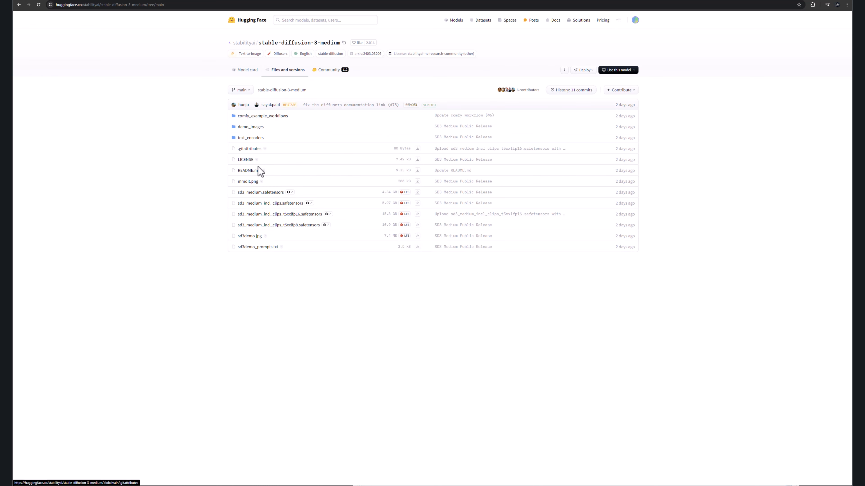
mouse_move(260, 192)
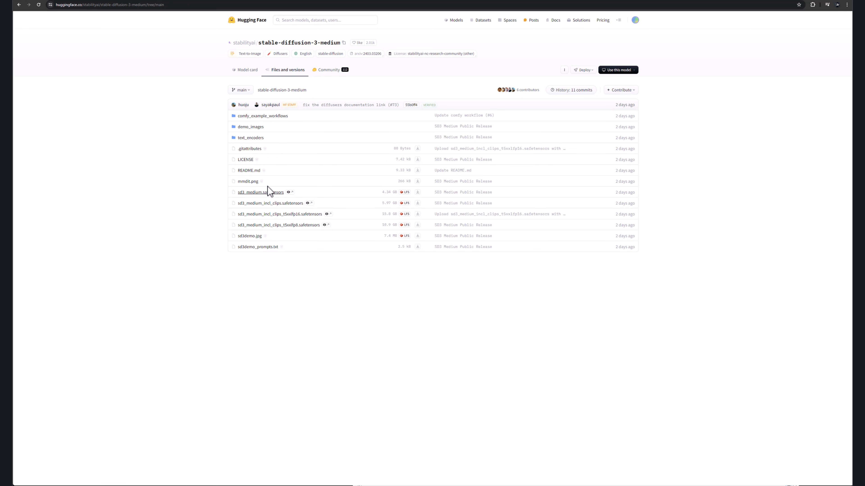
mouse_move(231, 214)
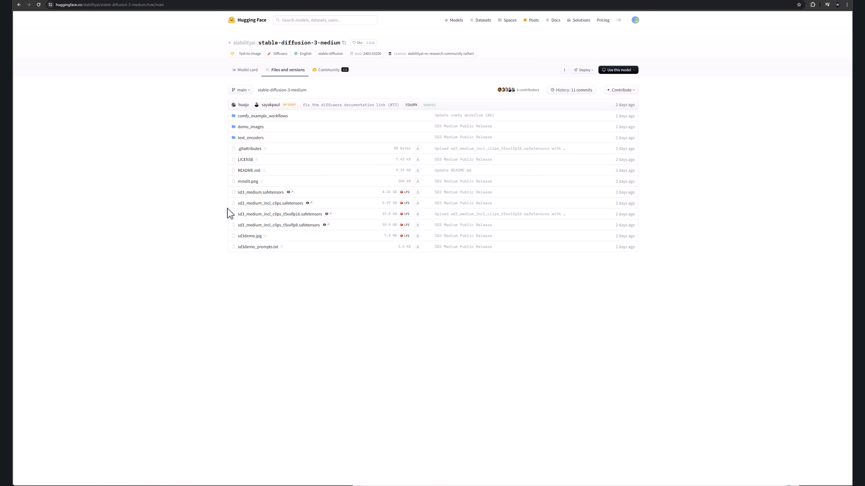
mouse_move(391, 224)
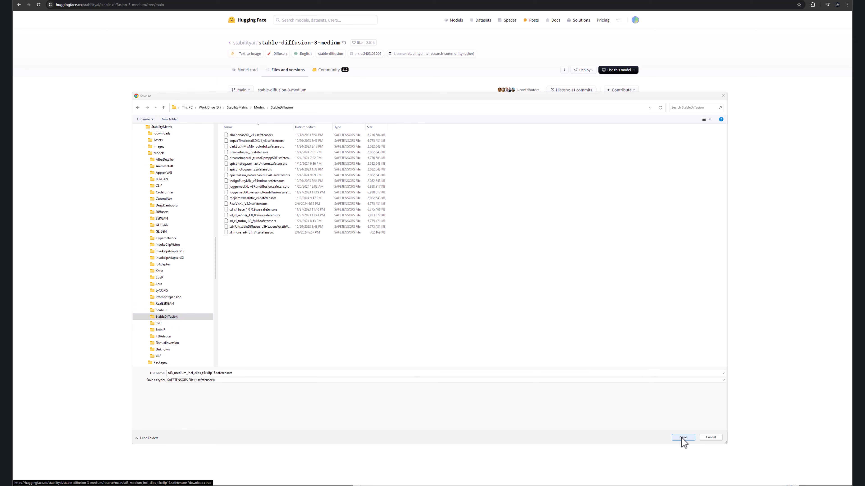
Confirm saving the checkpoint, browse comfy_example_workflows and return to the Model card.
left_click(682, 437)
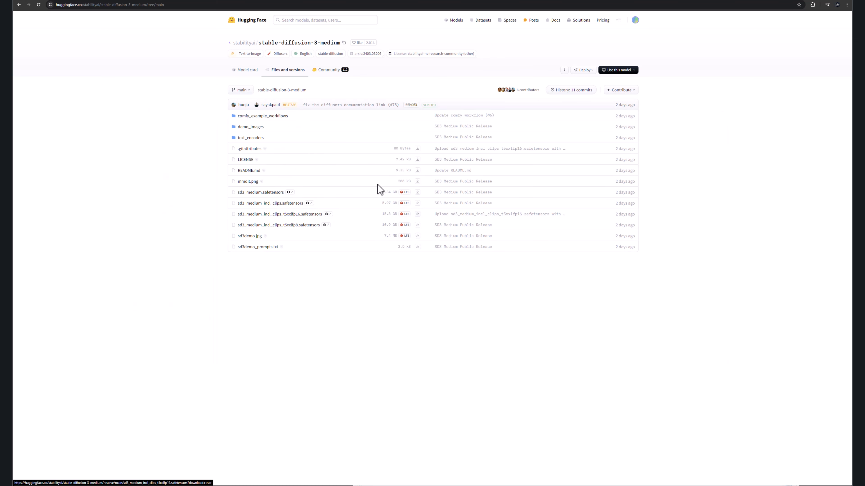
mouse_move(420, 216)
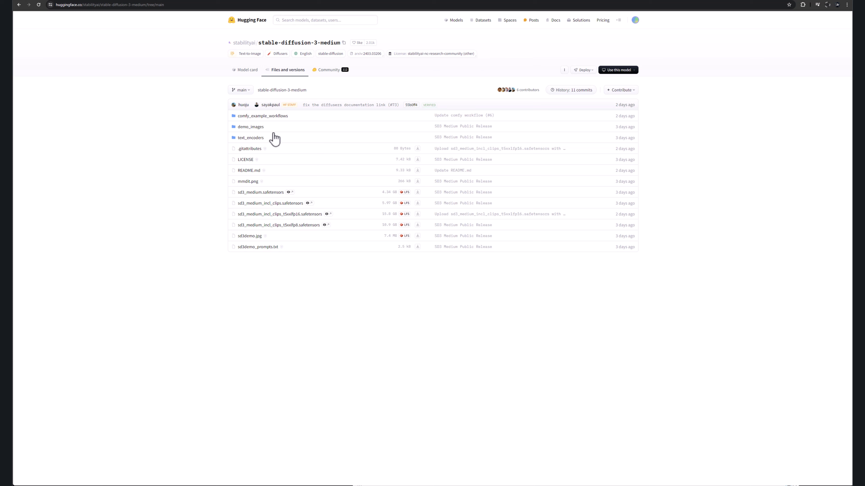
mouse_move(238, 122)
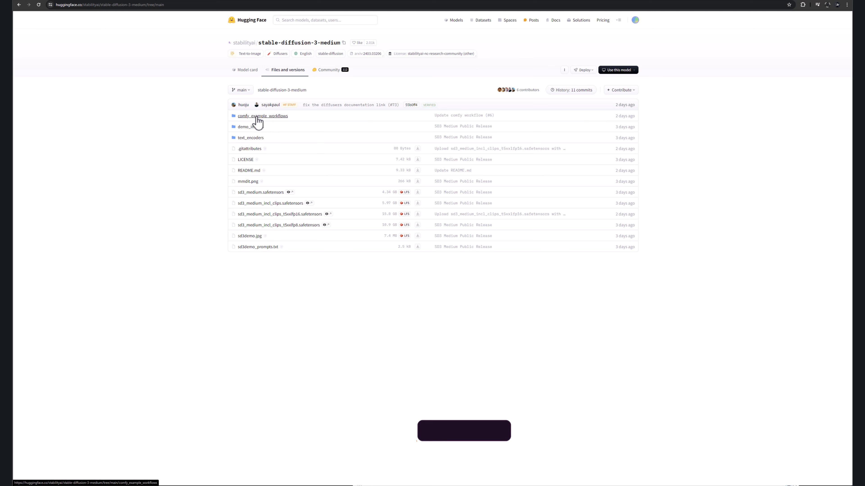
left_click(262, 116)
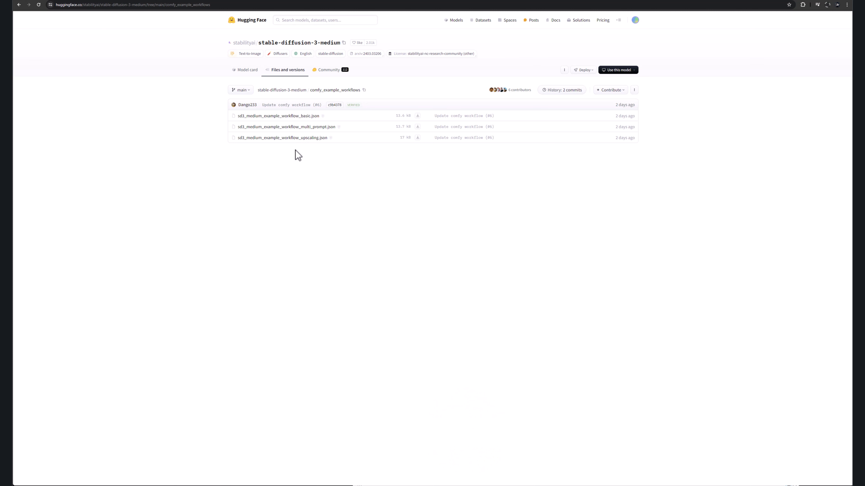
left_click(247, 70)
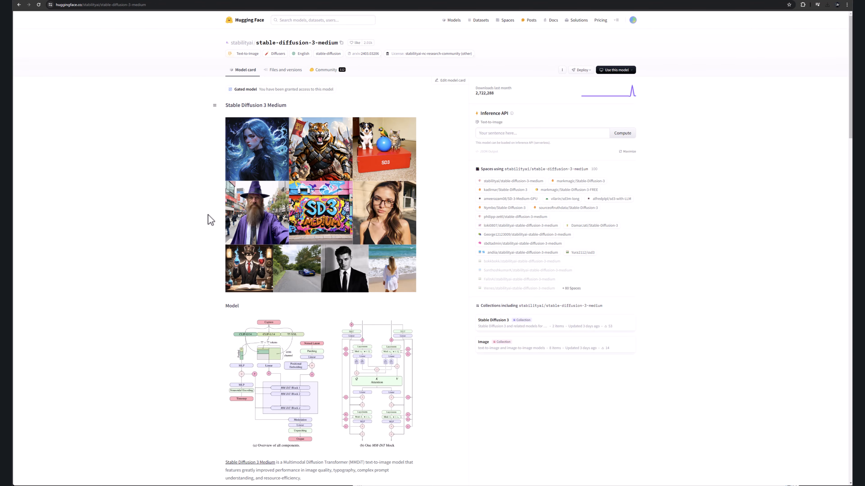
Scroll the model card down to the Model Sources links.
scroll("down", 3)
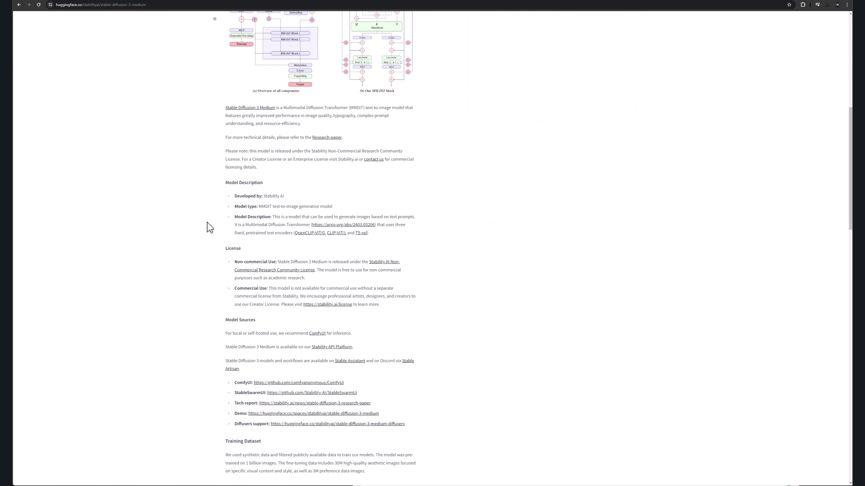
scroll("down", 3)
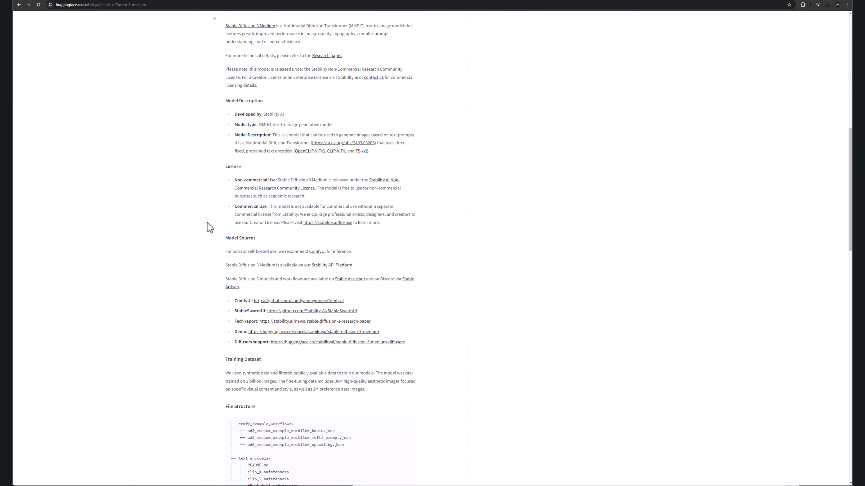
scroll("down", 3)
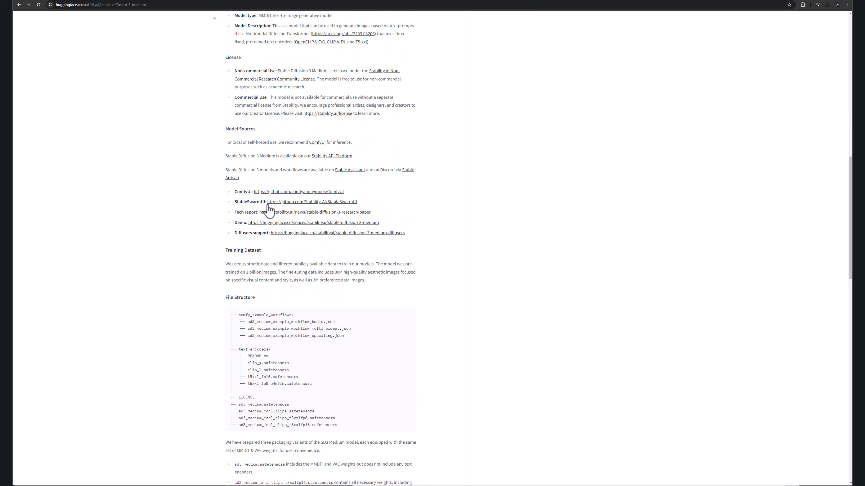
mouse_move(374, 227)
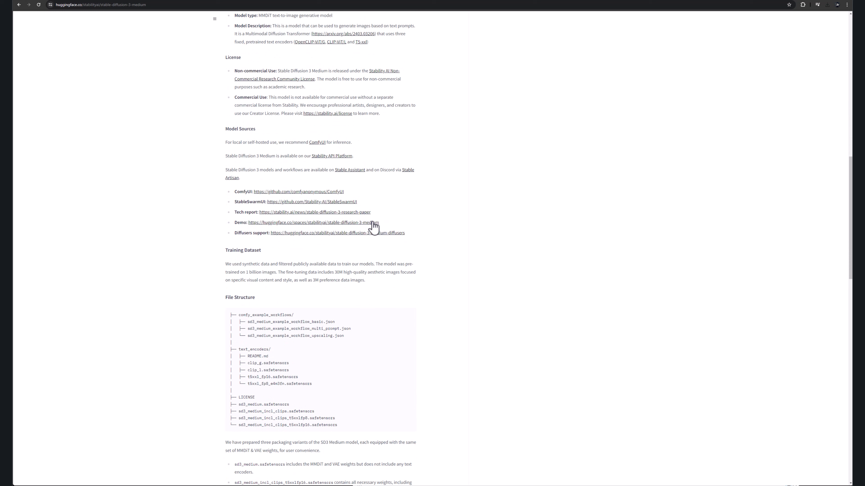
mouse_move(184, 221)
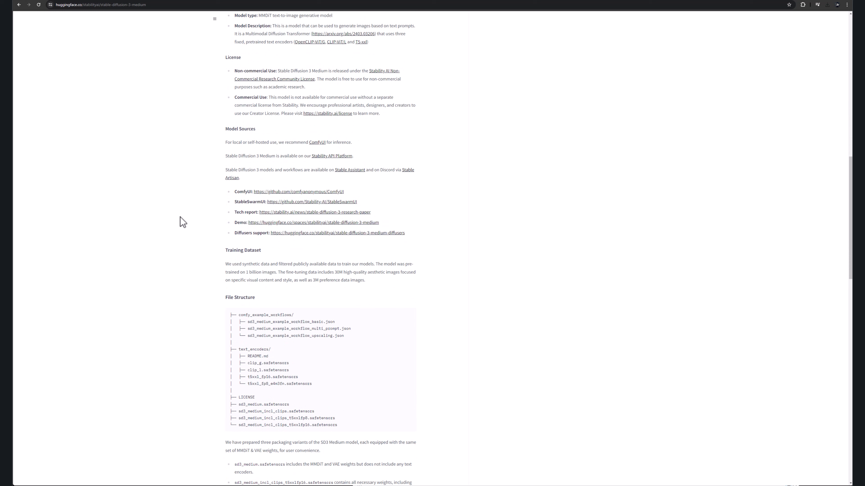
mouse_move(199, 118)
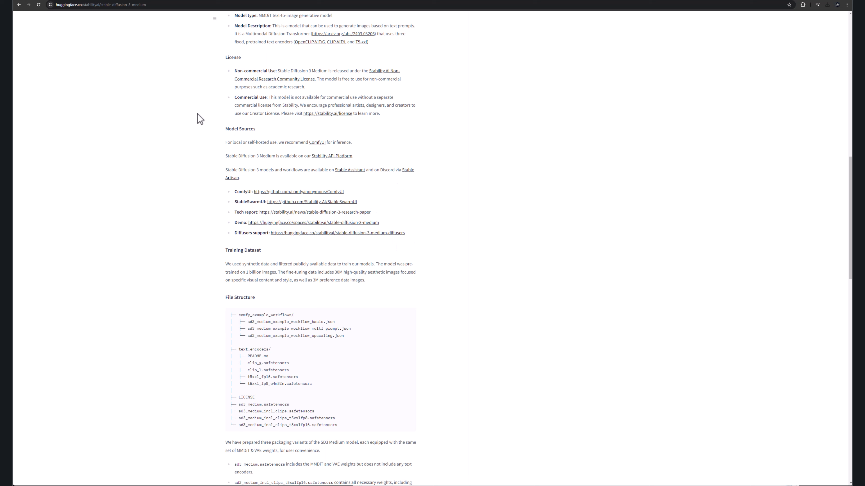
mouse_move(235, 185)
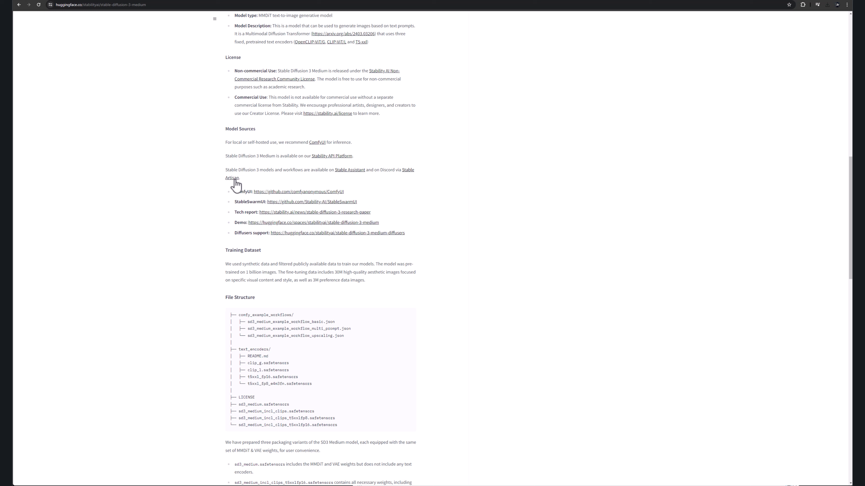
mouse_move(192, 225)
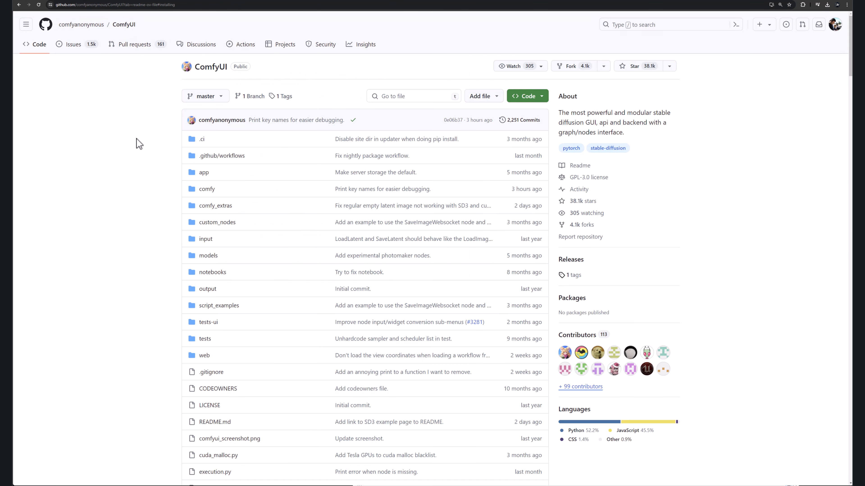
mouse_move(147, 136)
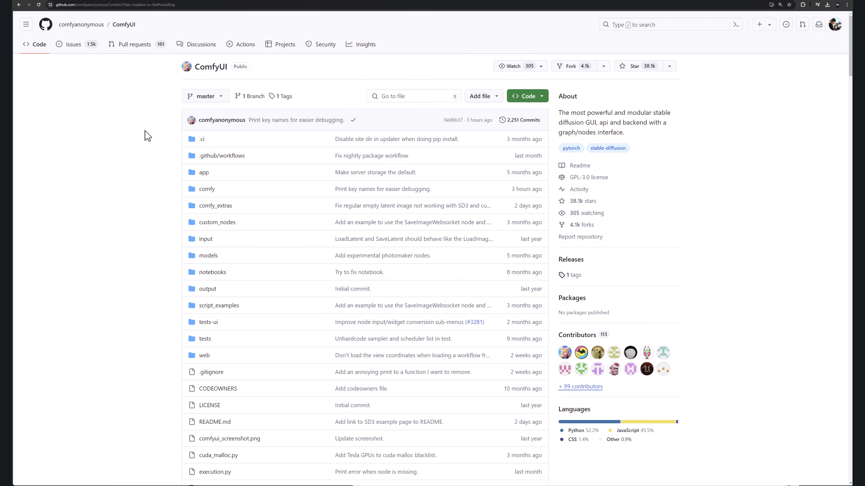
Scroll the ComfyUI README down to the Installing section for Windows.
scroll("down", 3)
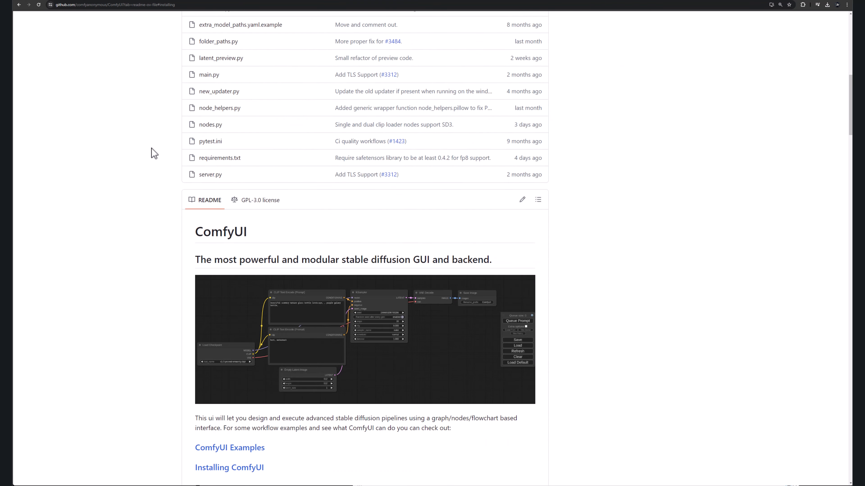
scroll("down", 3)
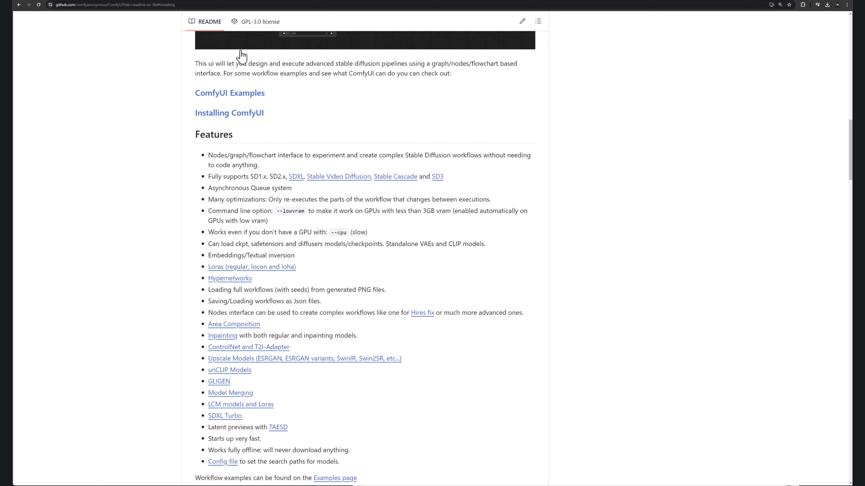
scroll("down", 3)
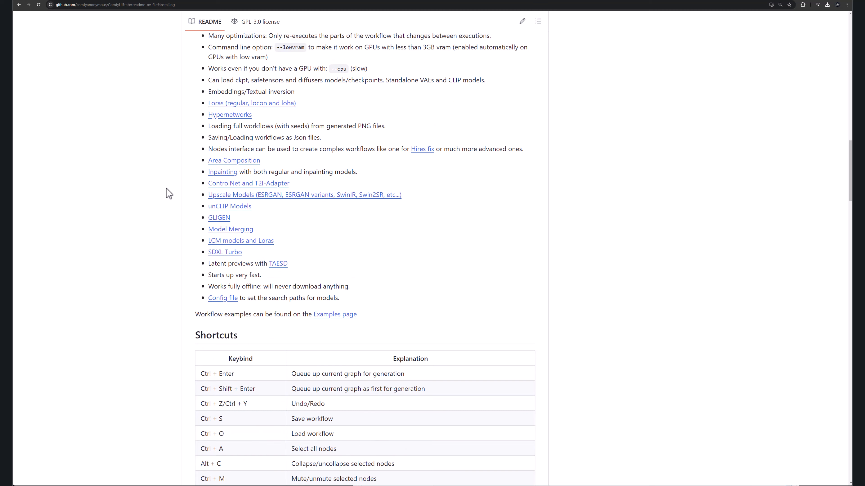
scroll("down", 3)
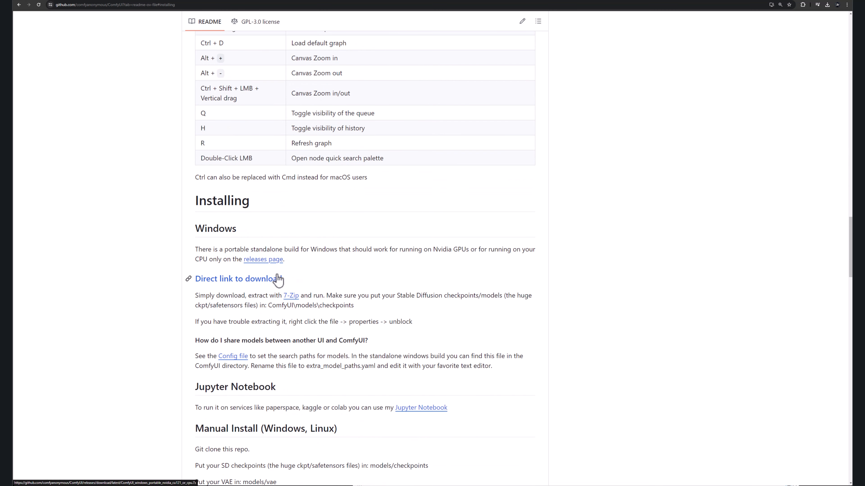
scroll("down", 3)
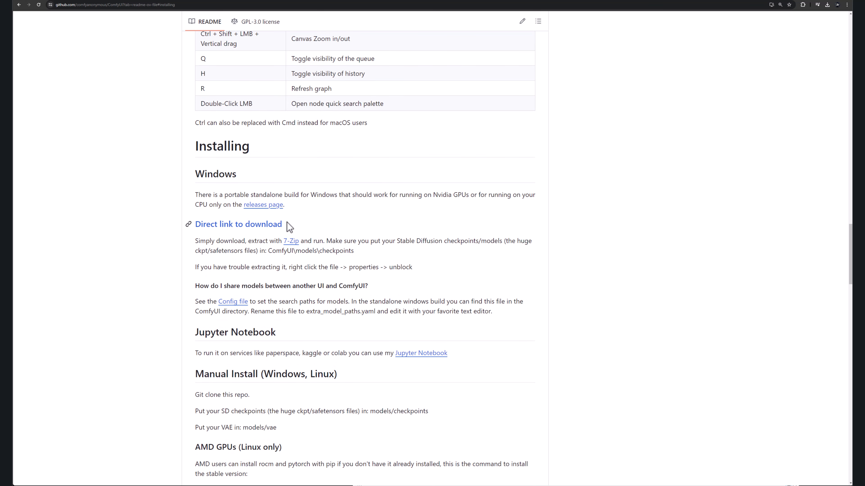
mouse_move(198, 233)
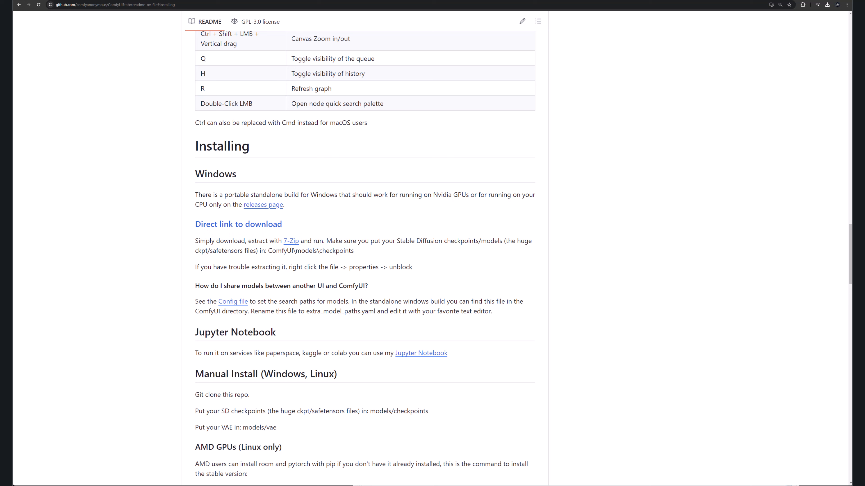
mouse_move(333, 174)
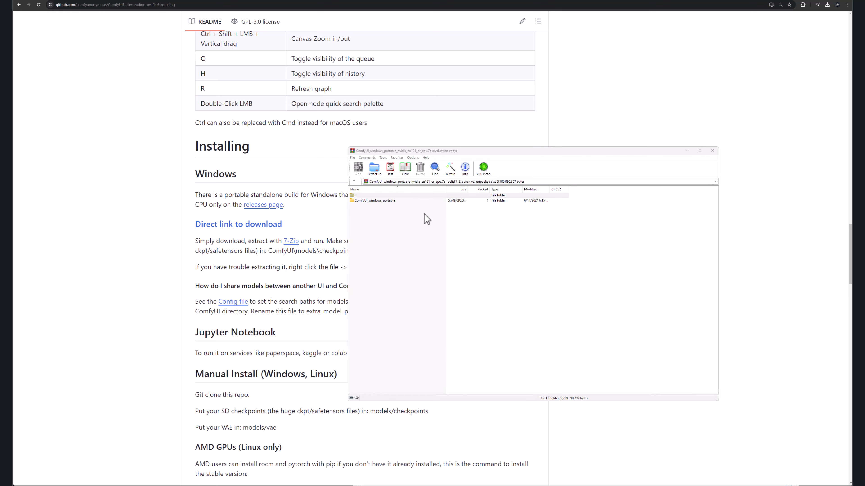
mouse_move(398, 208)
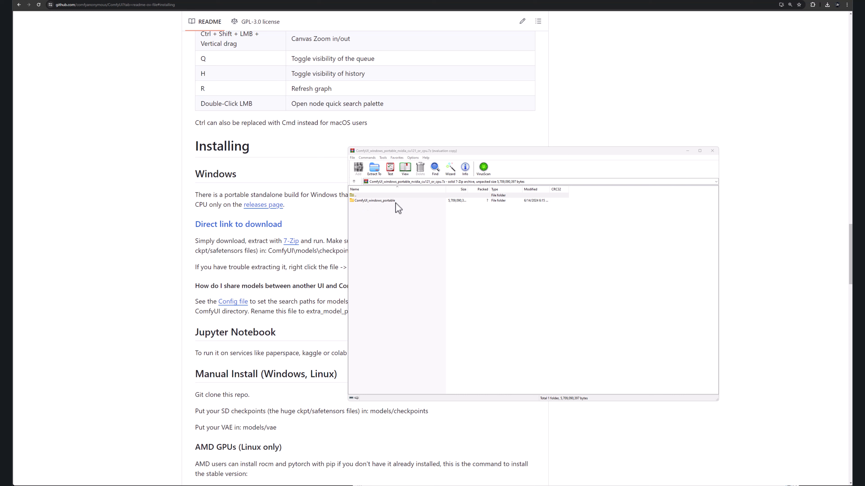
mouse_move(425, 246)
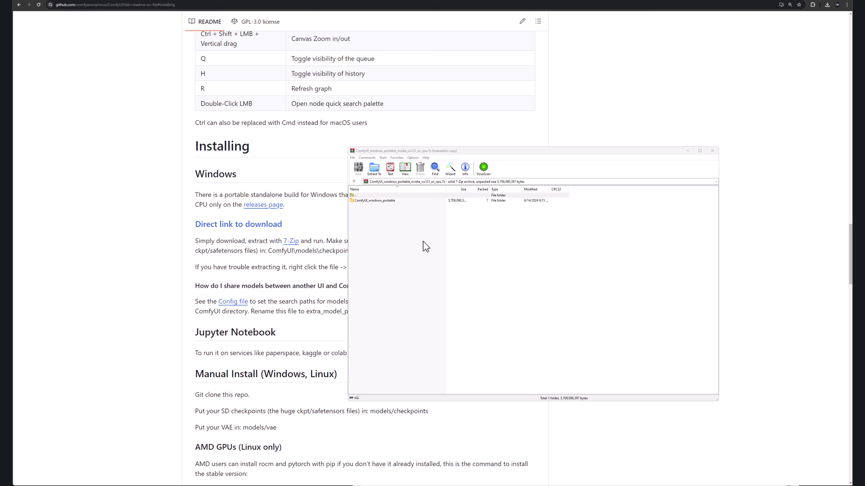
mouse_move(404, 209)
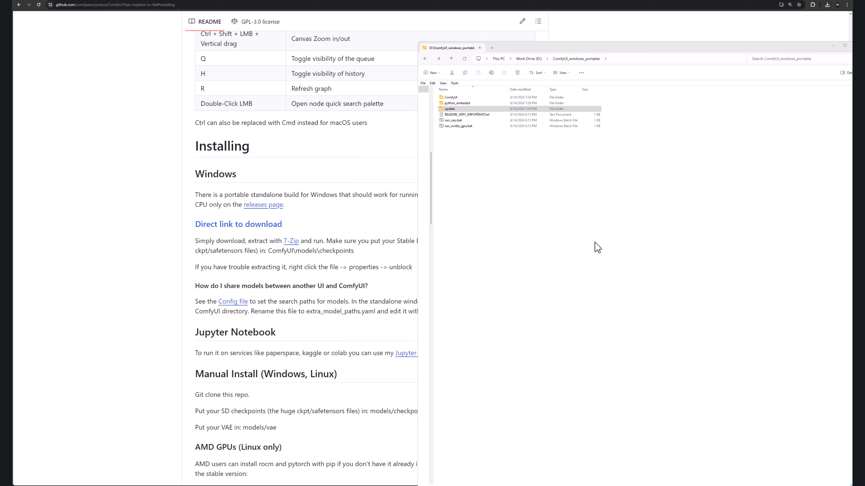
mouse_move(326, 229)
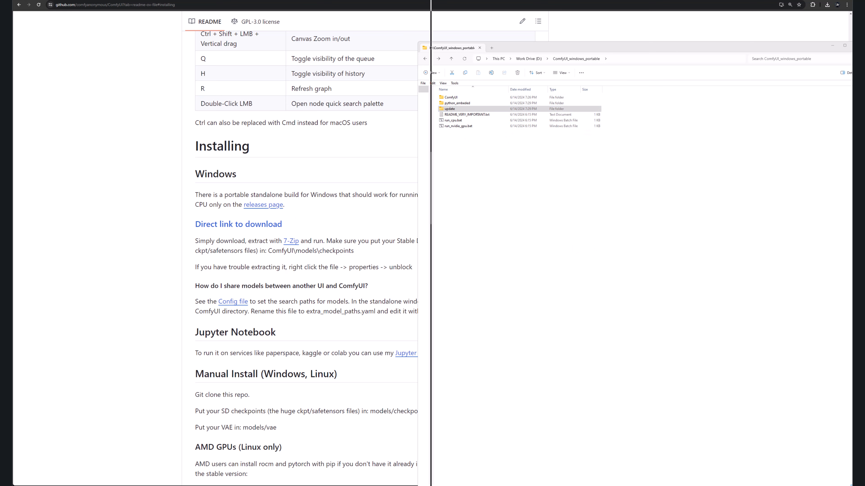
Run update_comfyui_and_python_dependencies.bat from the update folder of the portable build.
double_click(467, 114)
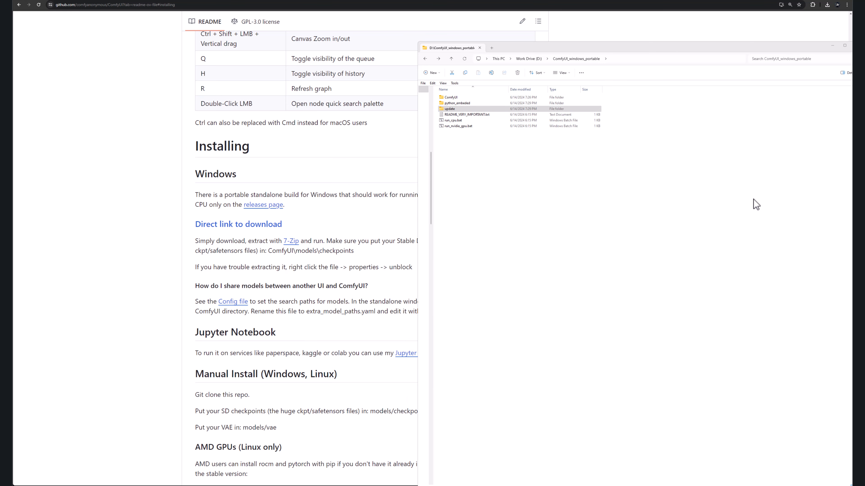
mouse_move(538, 142)
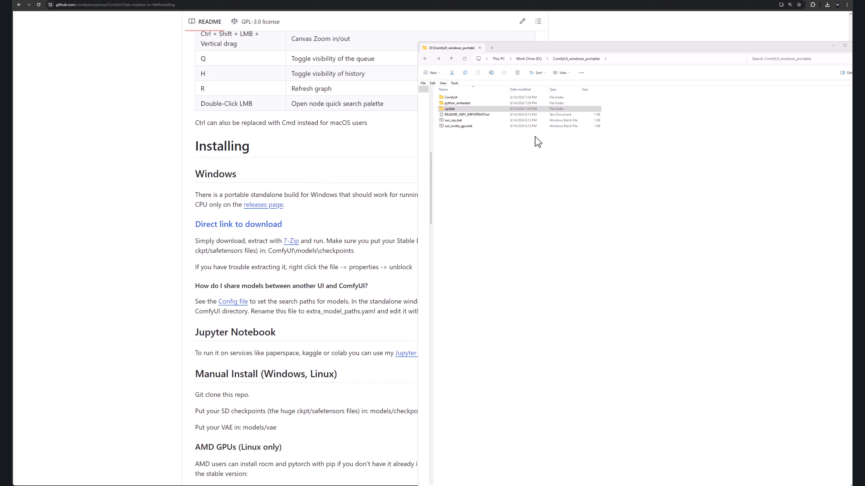
left_click(450, 108)
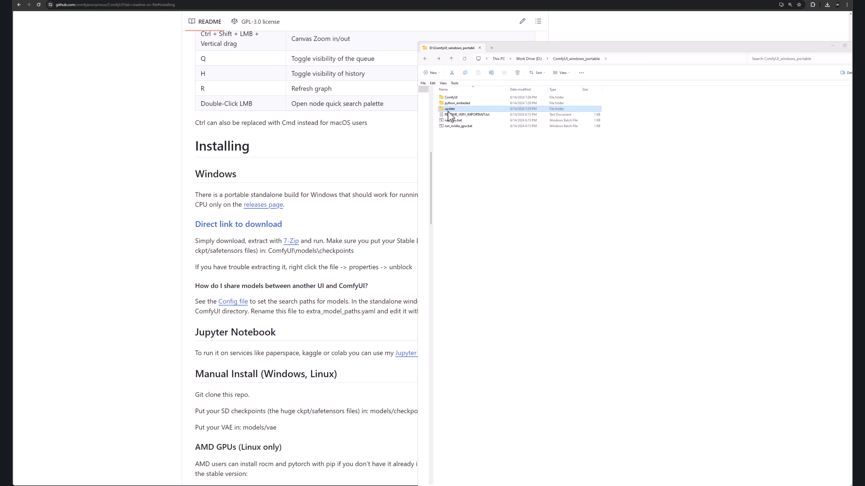
double_click(449, 108)
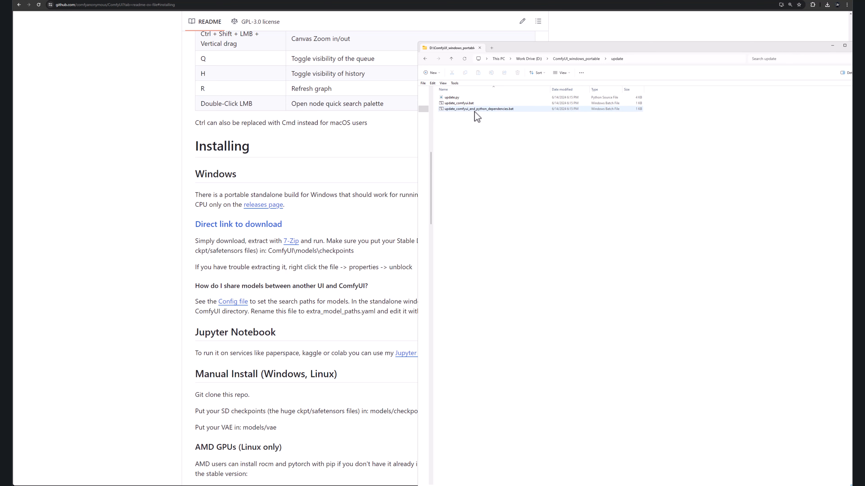
mouse_move(477, 109)
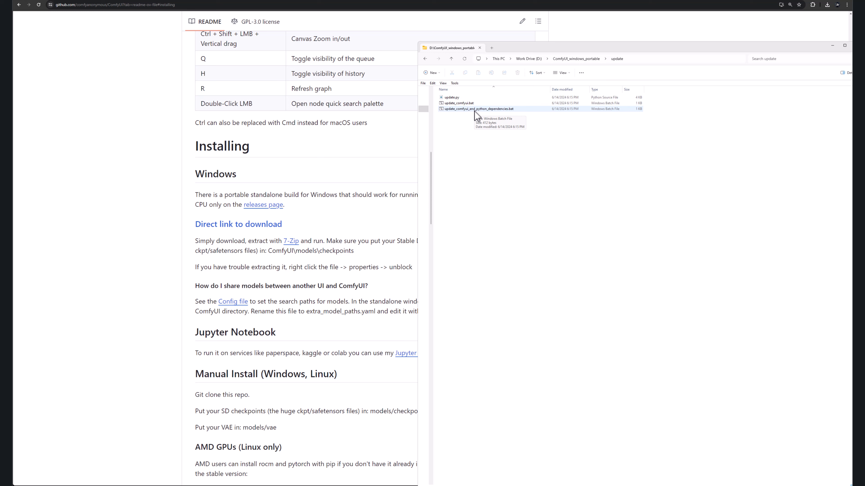
double_click(474, 108)
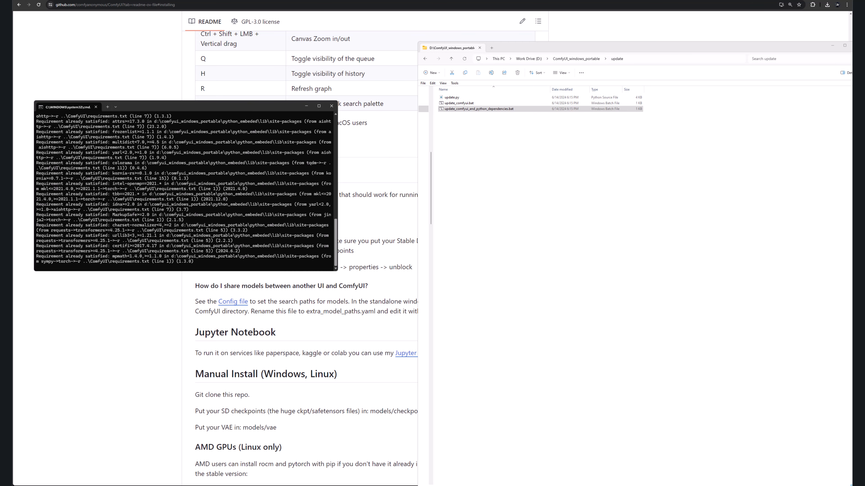
left_click(331, 107)
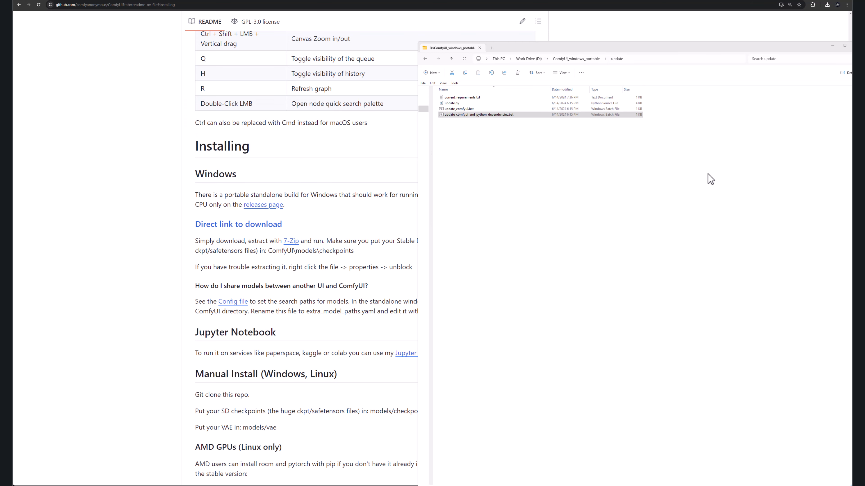
mouse_move(579, 186)
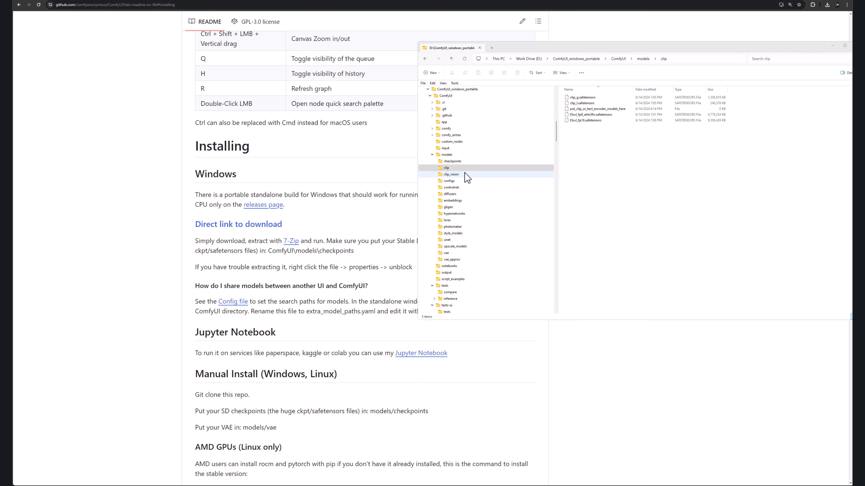
mouse_move(463, 214)
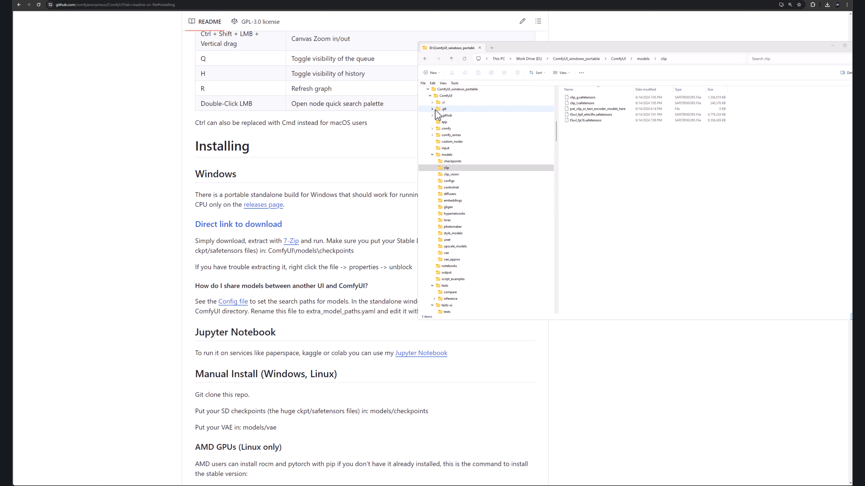
Check models\checkpoints and models\clip for the SD3 files, then select run_nvidia_gpu.bat in the portable root.
left_click(453, 161)
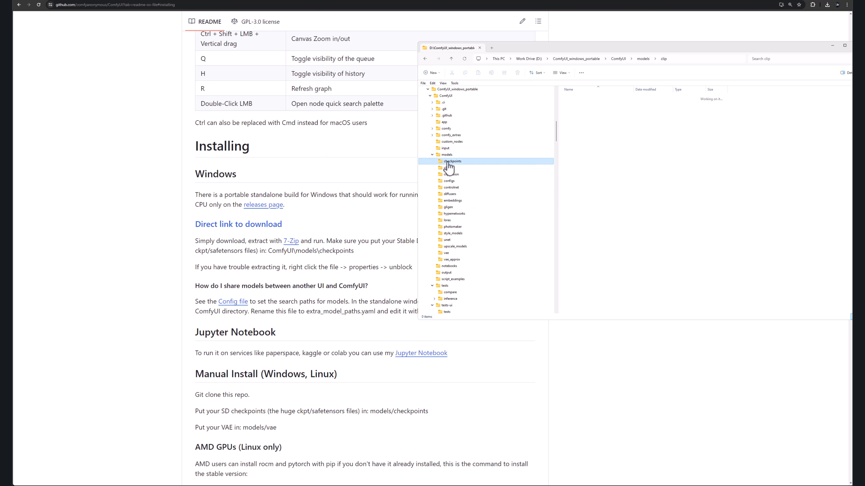
left_click(452, 161)
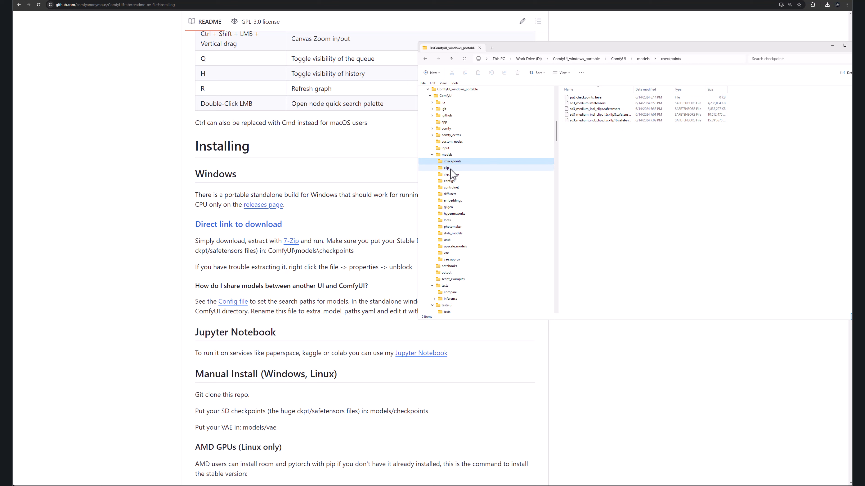
left_click(446, 168)
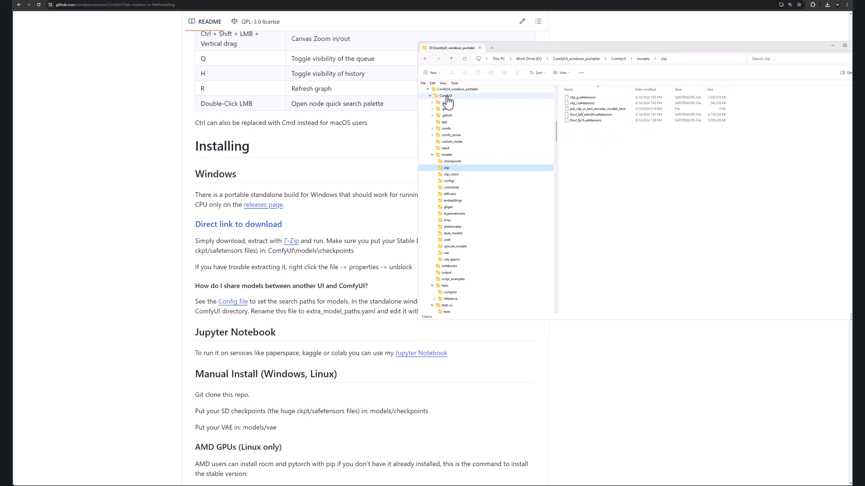
left_click(444, 96)
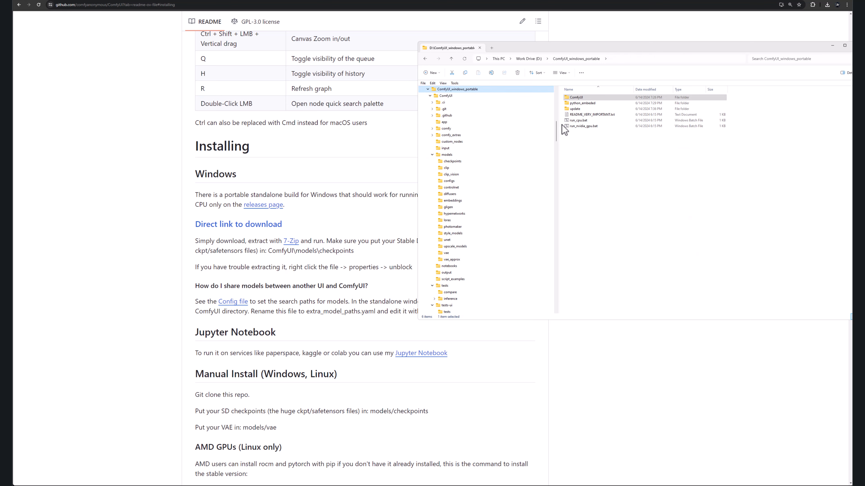
mouse_move(597, 134)
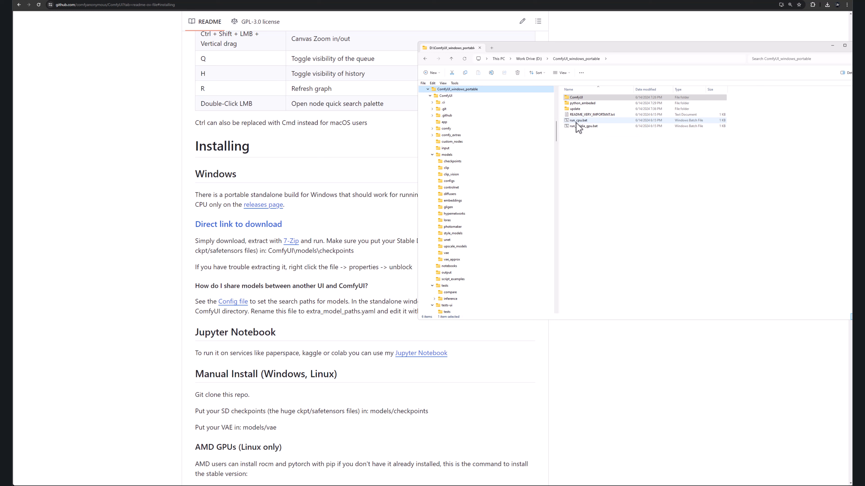
left_click(587, 126)
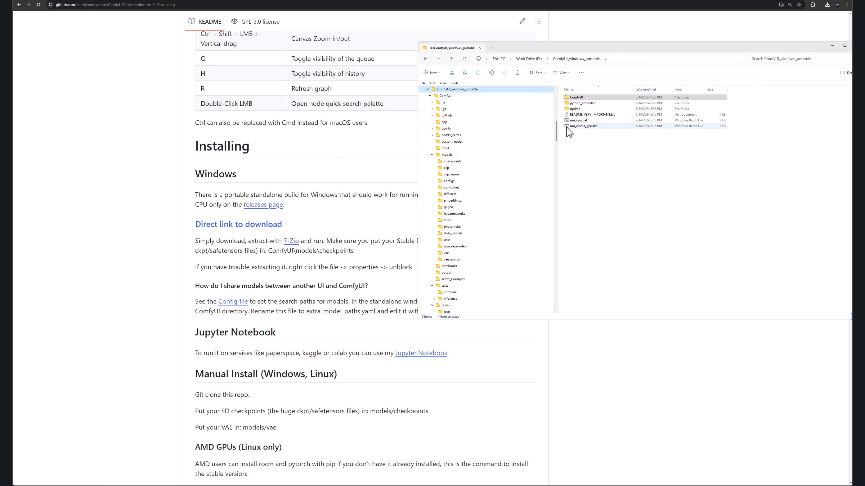
mouse_move(590, 134)
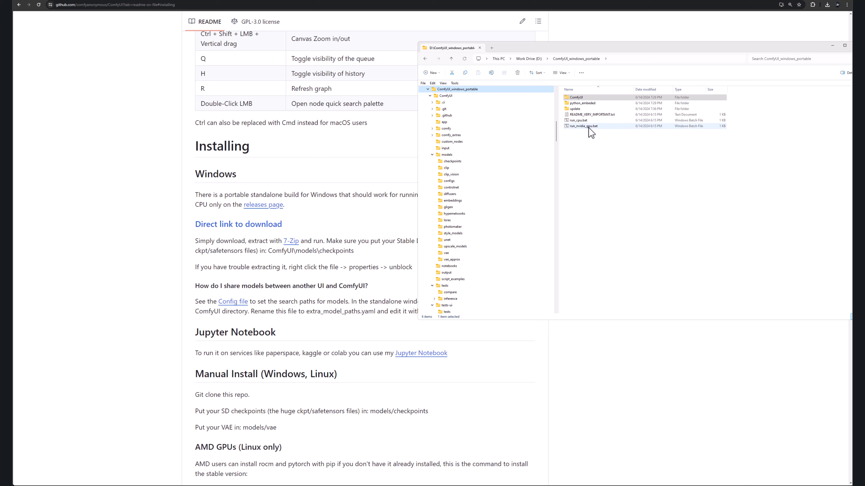
left_click(582, 125)
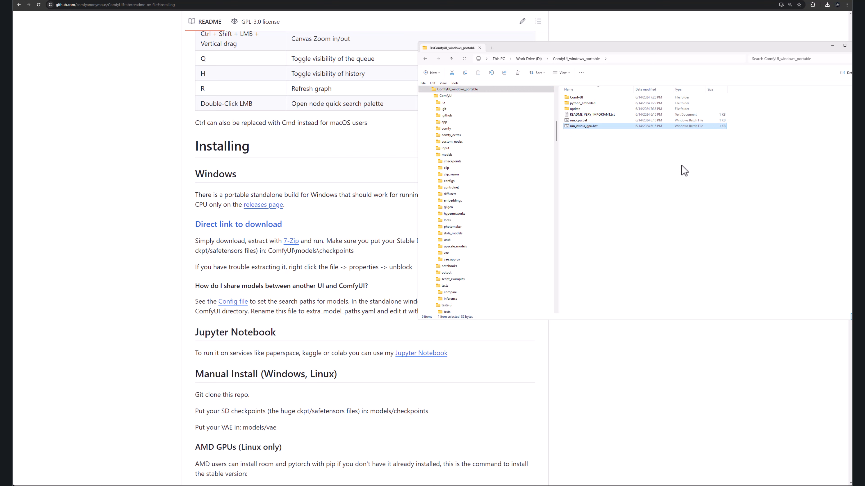
Launch ComfyUI with run_nvidia_gpu.bat so the server opens at 127.0.0.1.
double_click(579, 125)
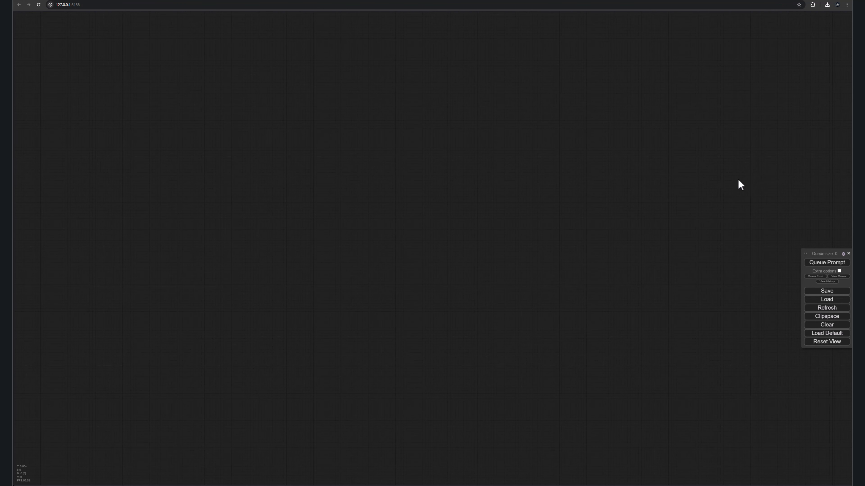
mouse_move(497, 217)
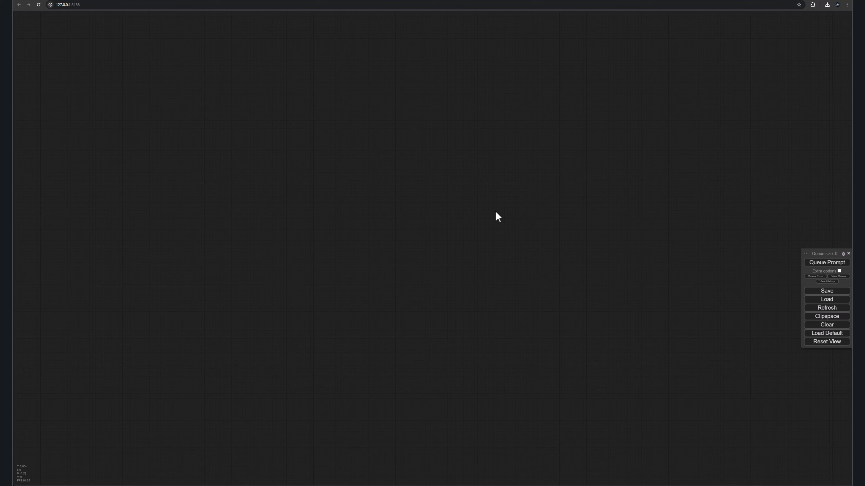
mouse_move(556, 285)
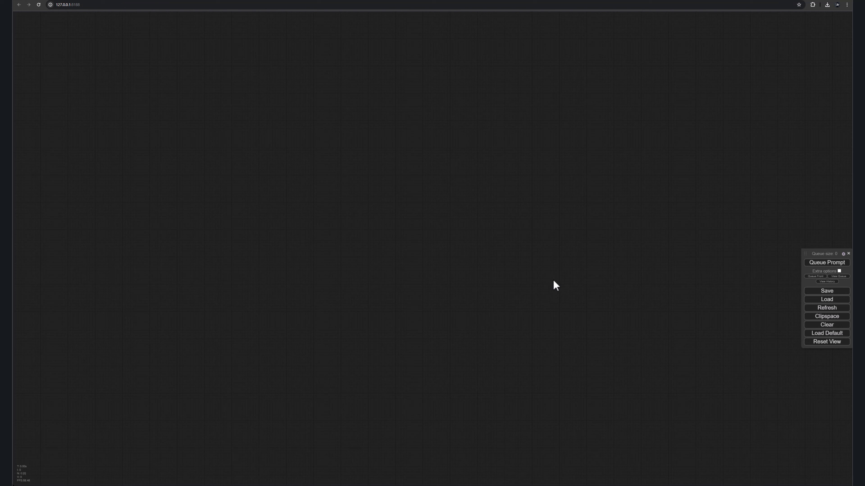
mouse_move(849, 356)
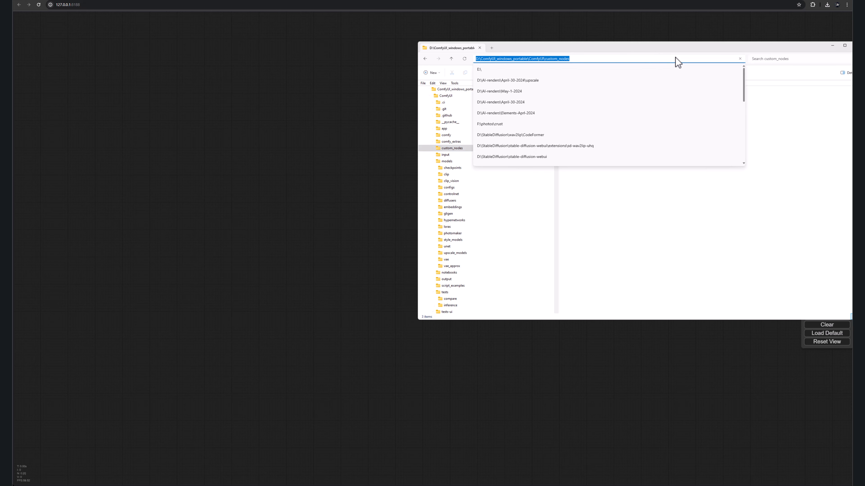
Run cmd from the custom_nodes folder, git clone ComfyUI-Manager, then close the console window.
type("cmd")
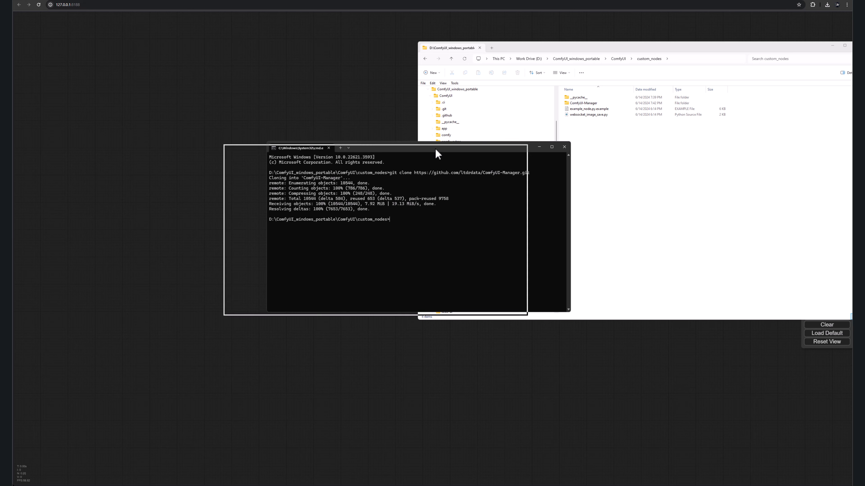
left_click_drag(435, 153, 319, 151)
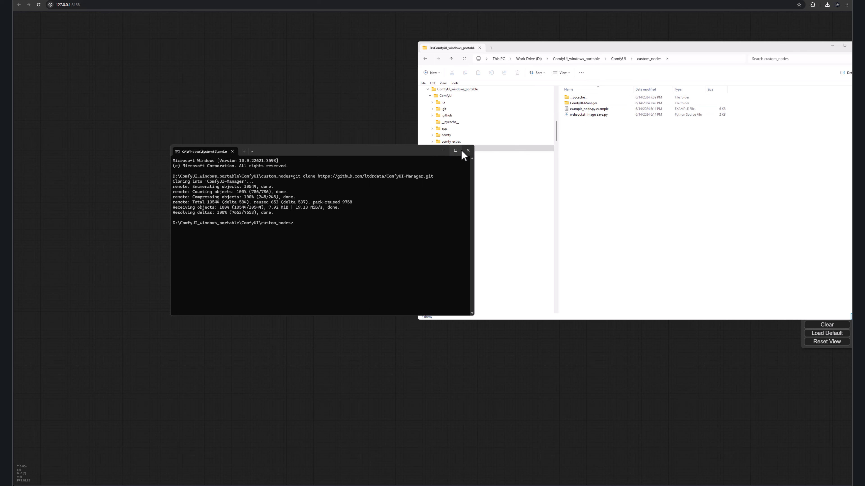
left_click(468, 150)
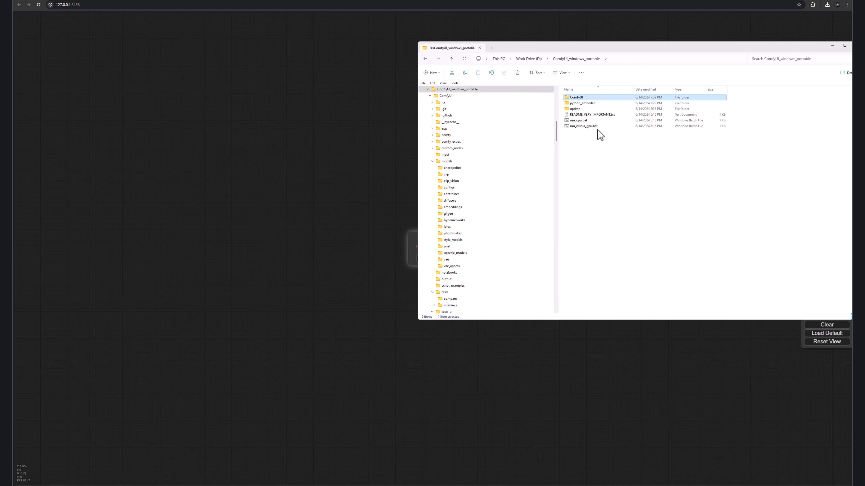
Relaunch ComfyUI via run_nvidia_gpu.bat so the page reloads with the Manager button.
left_click(585, 126)
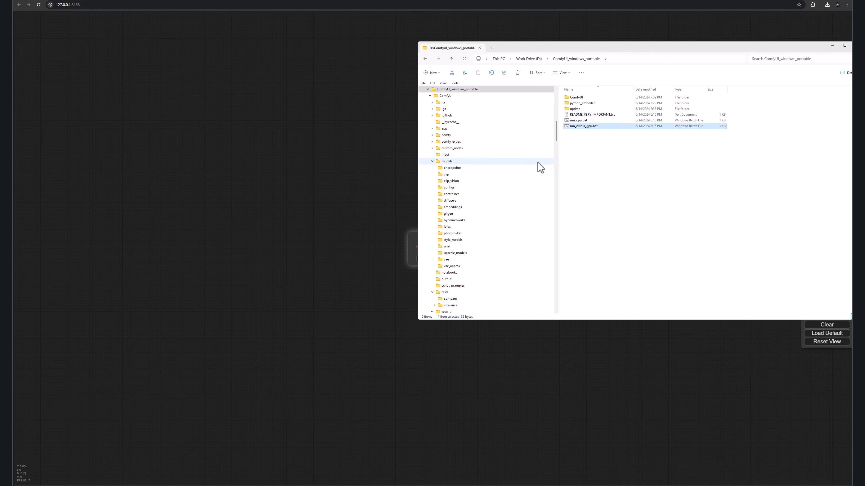
double_click(584, 126)
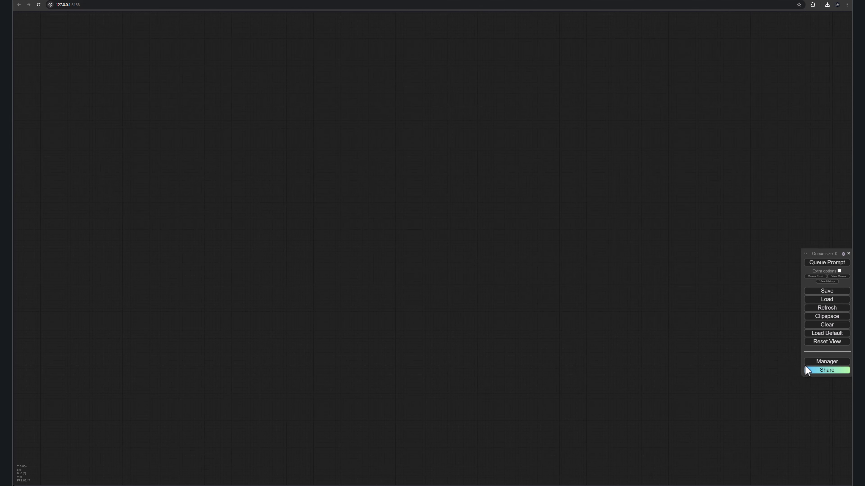
Review the ComfyUI Manager Menu twice and close it, returning to the empty canvas.
left_click(826, 361)
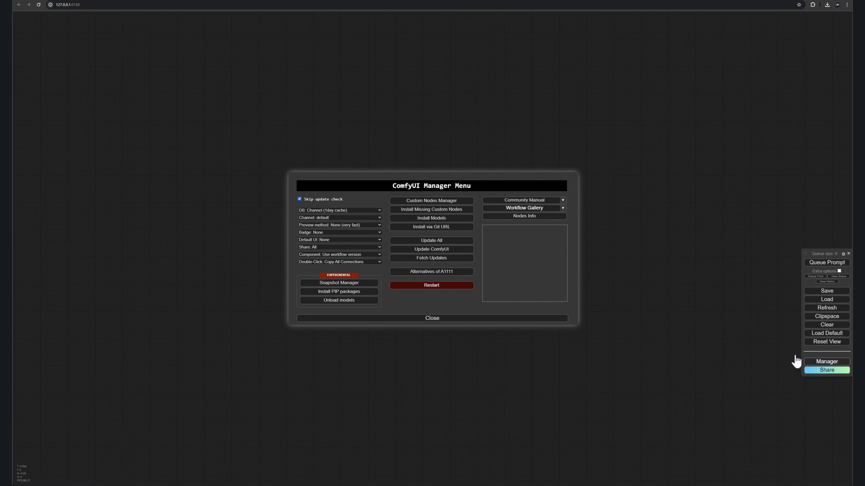
left_click(524, 215)
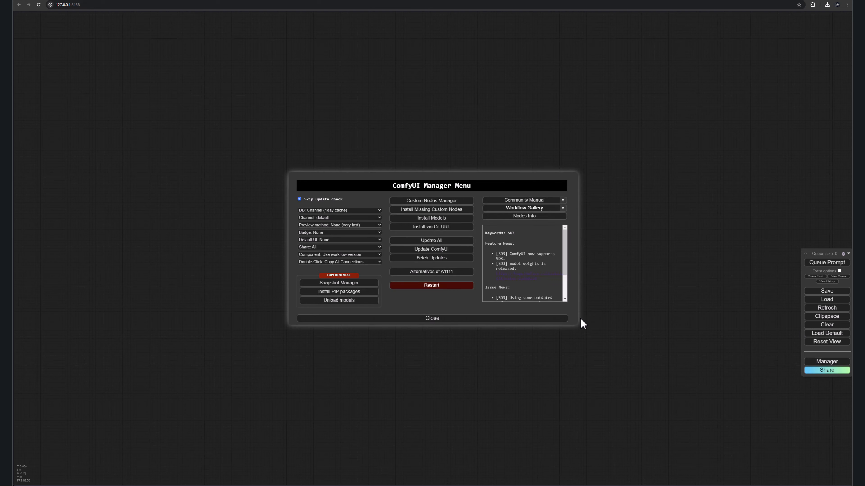
mouse_move(525, 208)
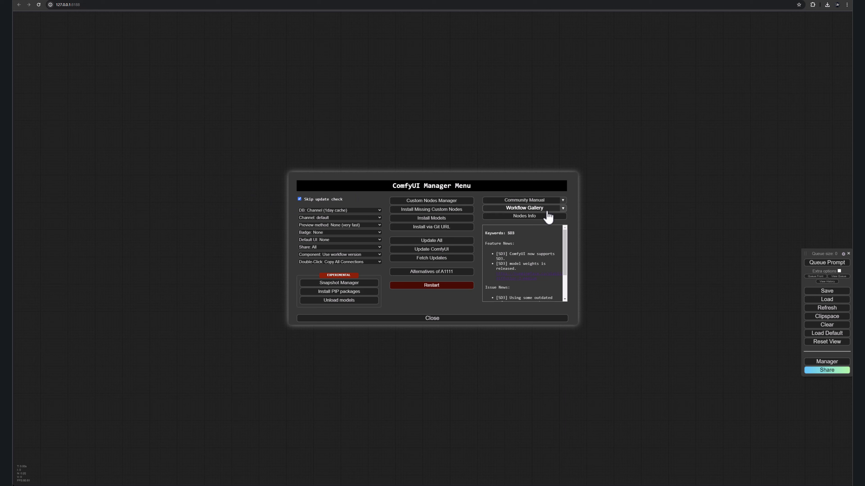
mouse_move(527, 194)
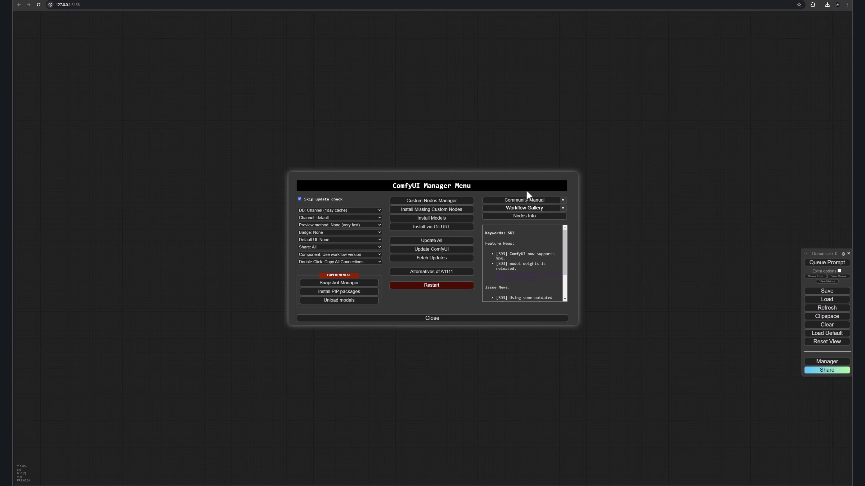
mouse_move(312, 243)
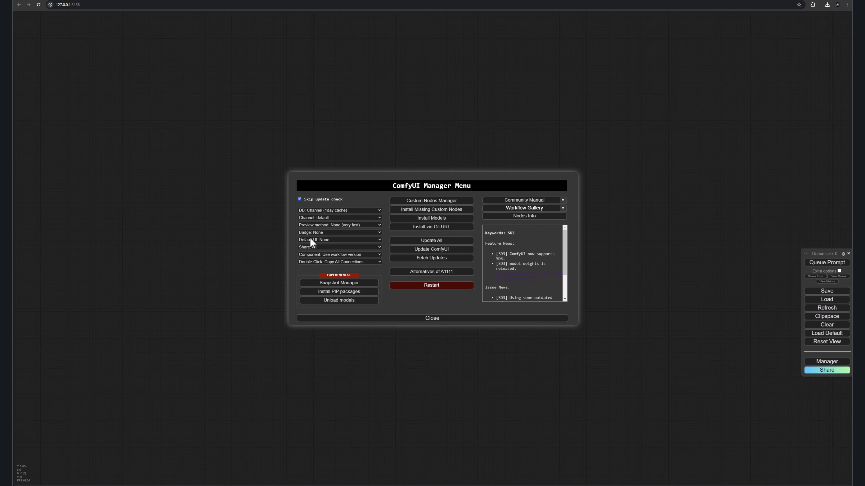
mouse_move(527, 264)
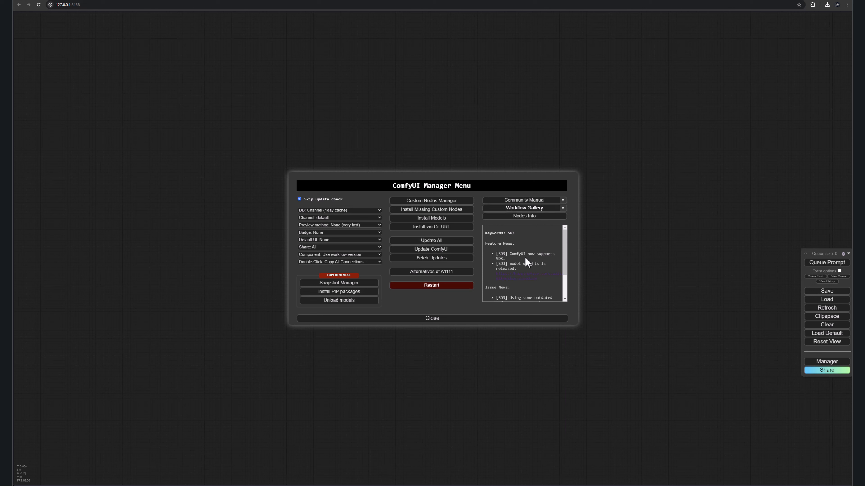
mouse_move(569, 300)
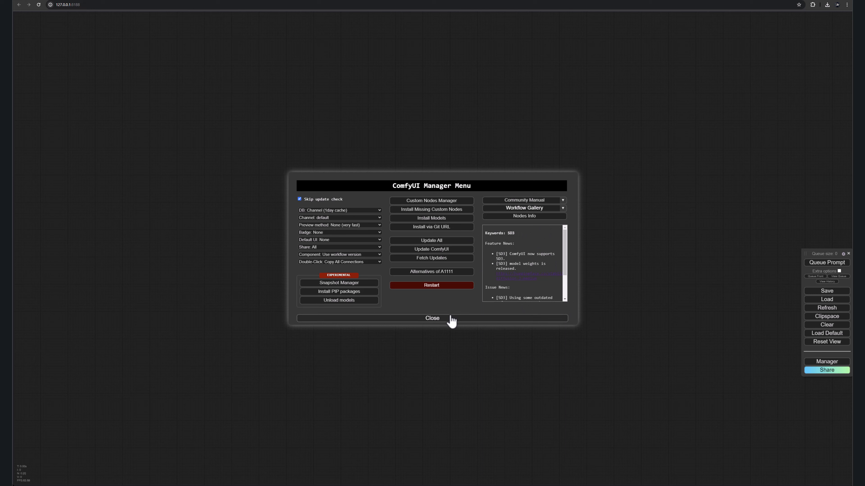
left_click(432, 318)
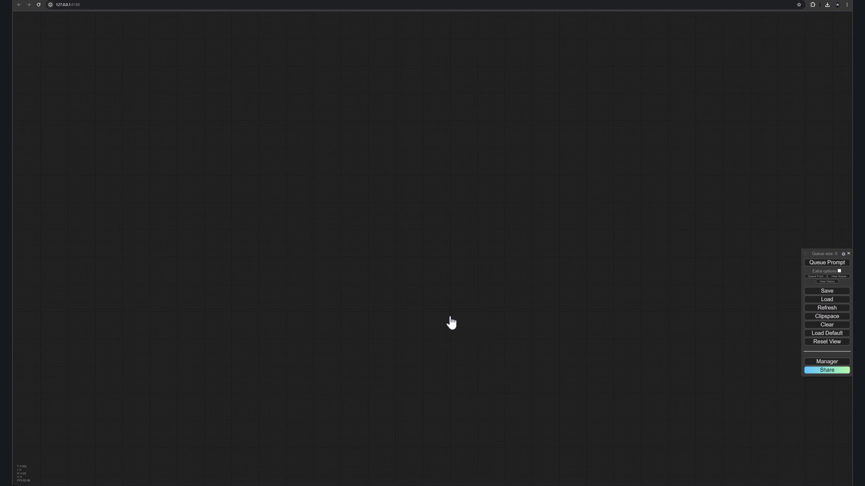
left_click(826, 361)
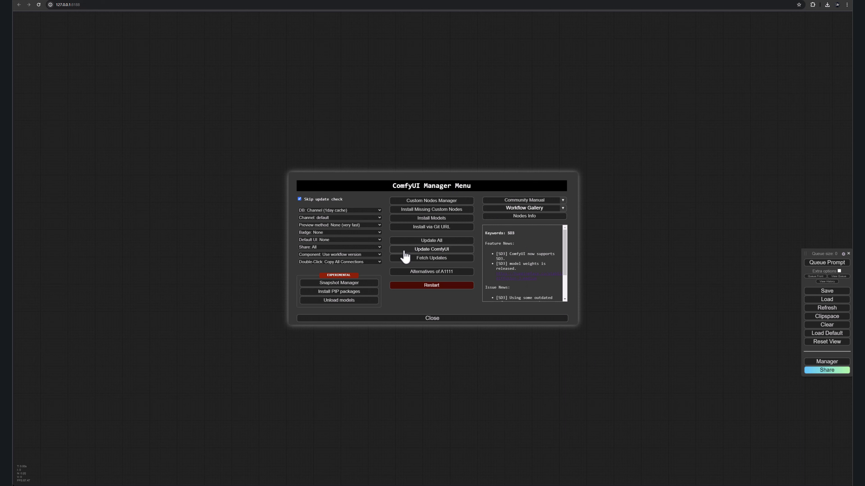
mouse_move(412, 241)
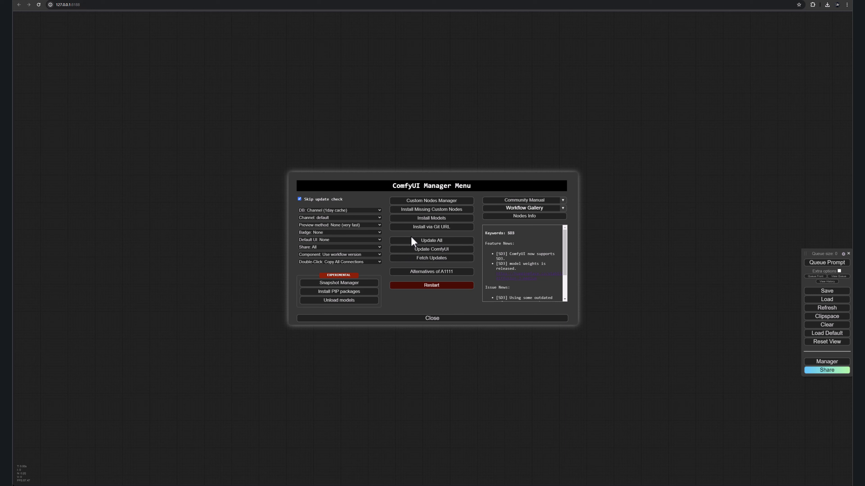
mouse_move(448, 244)
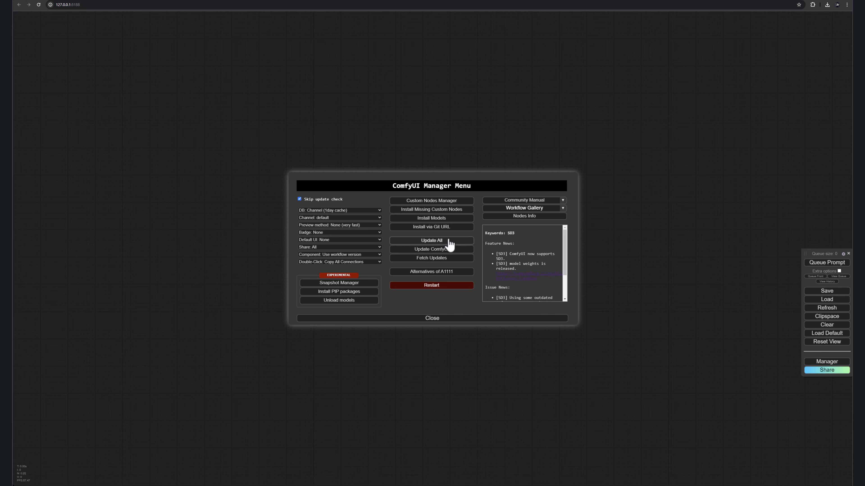
left_click(432, 318)
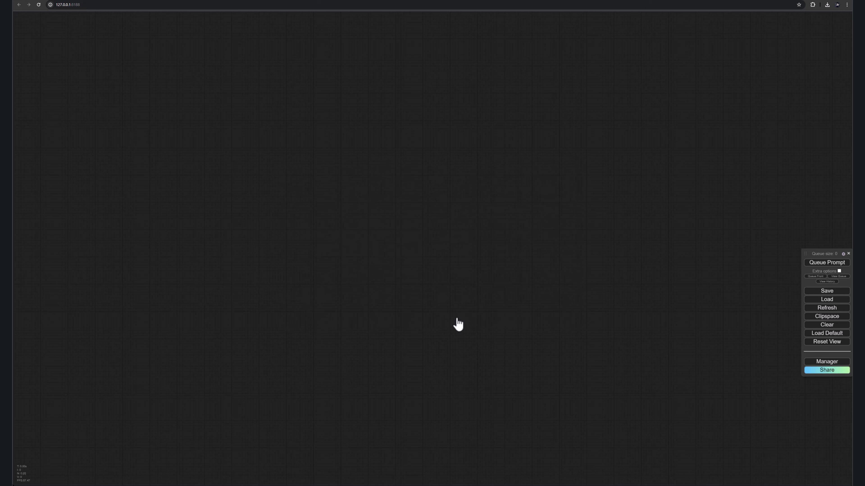
mouse_move(472, 34)
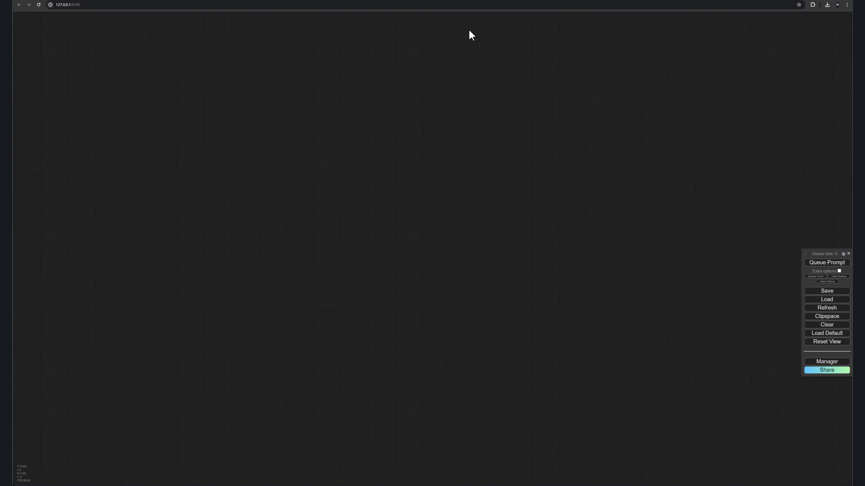
mouse_move(757, 208)
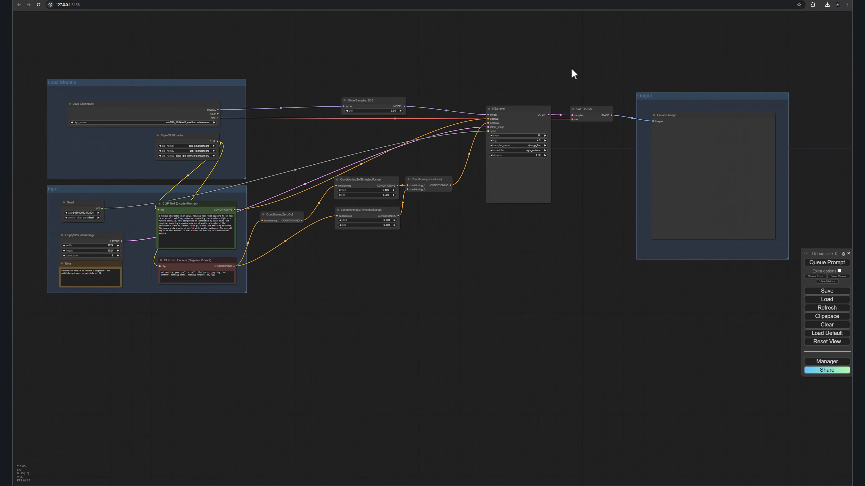
Load the SD3 workflow JSON onto the canvas and check for missing custom nodes via Manager.
left_click_drag(71, 82, 99, 44)
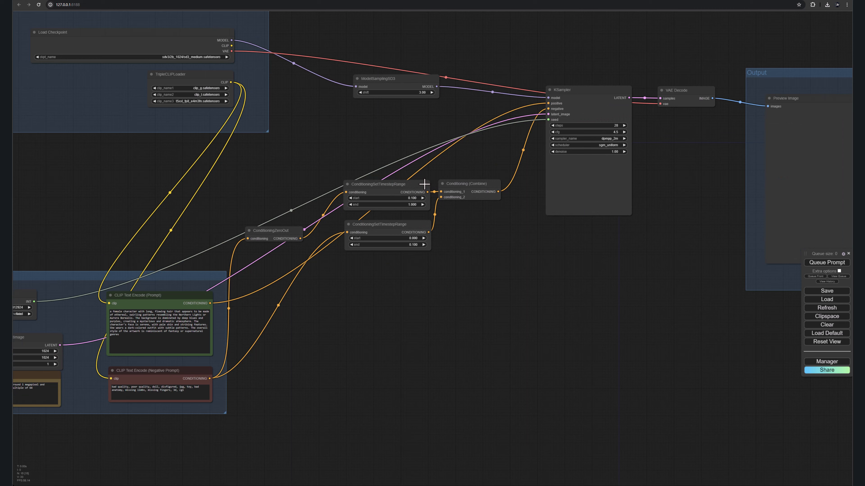
mouse_move(270, 189)
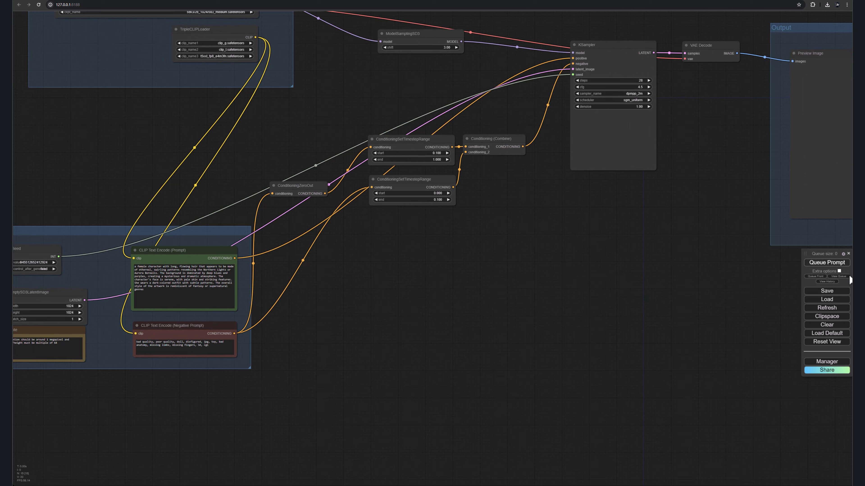
left_click(826, 361)
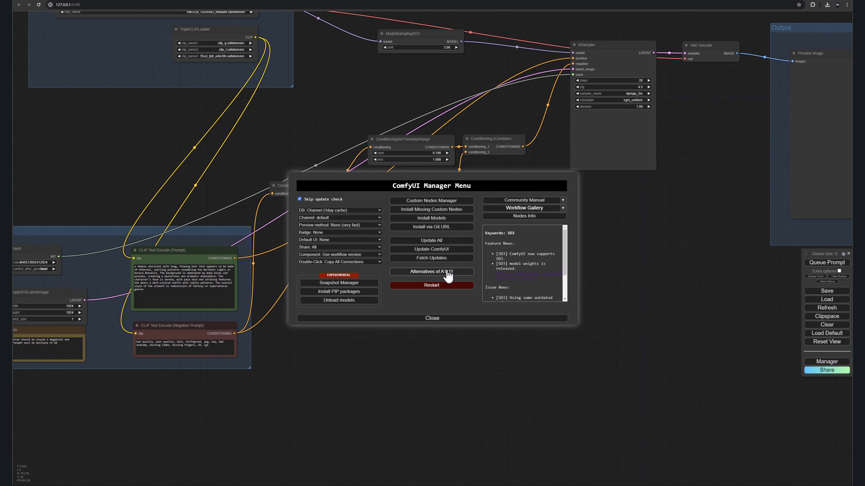
mouse_move(432, 218)
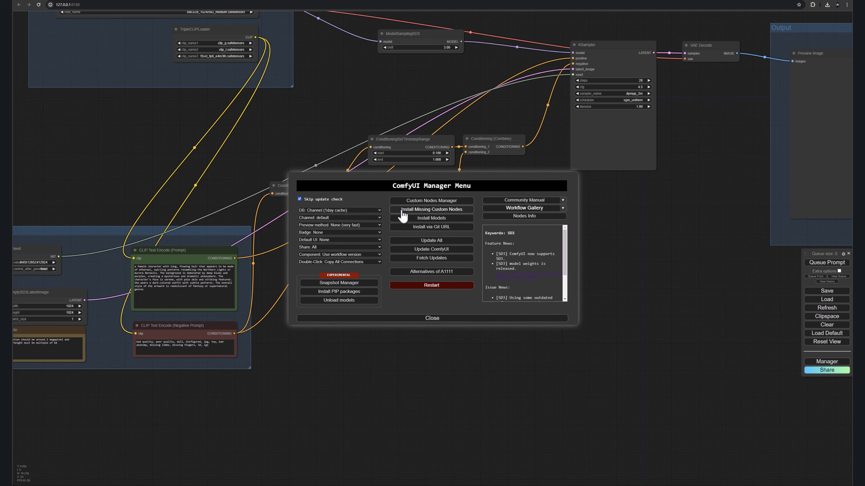
left_click(432, 317)
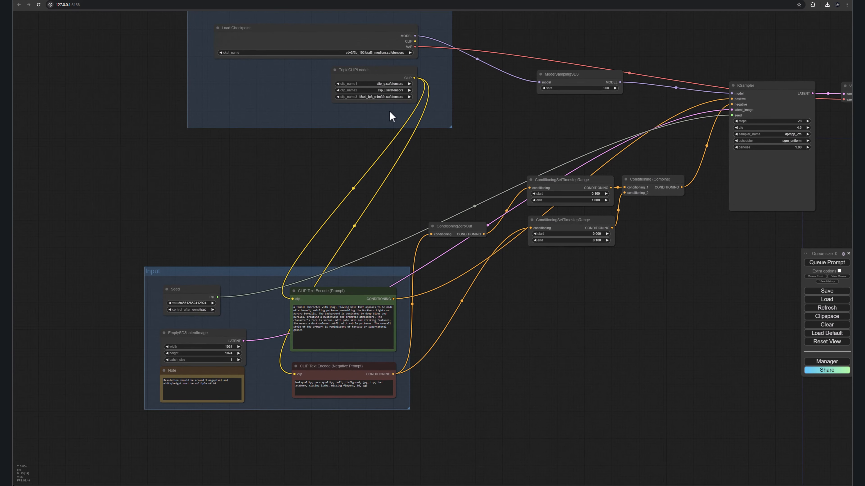
mouse_move(691, 339)
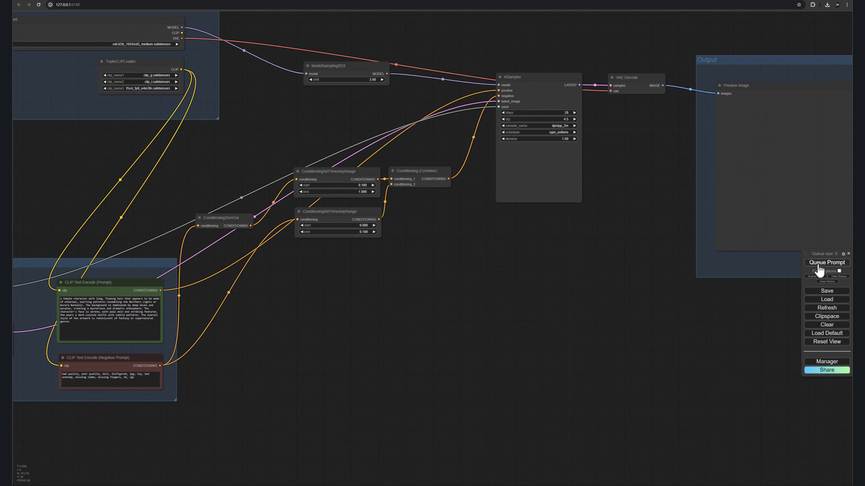
Queue the prompt, fix the validation error by selecting sd3_medium_incl_clips_t5xxlfp16.safetensors, and queue again.
left_click(826, 262)
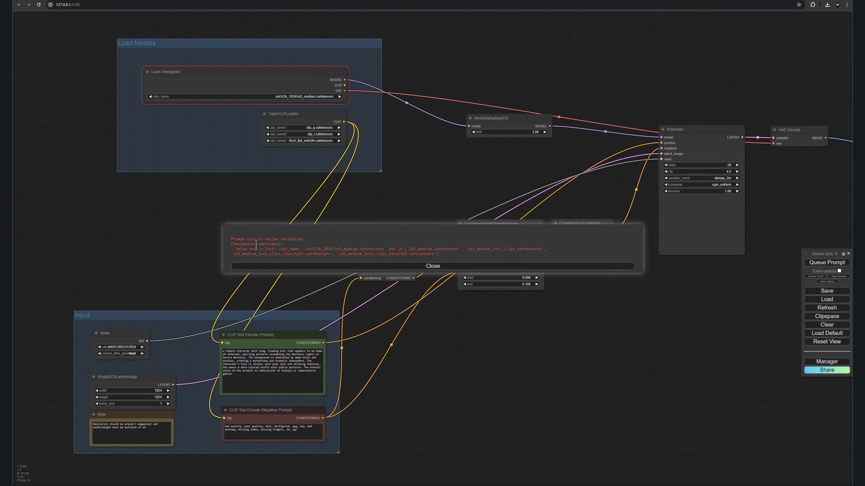
mouse_move(416, 252)
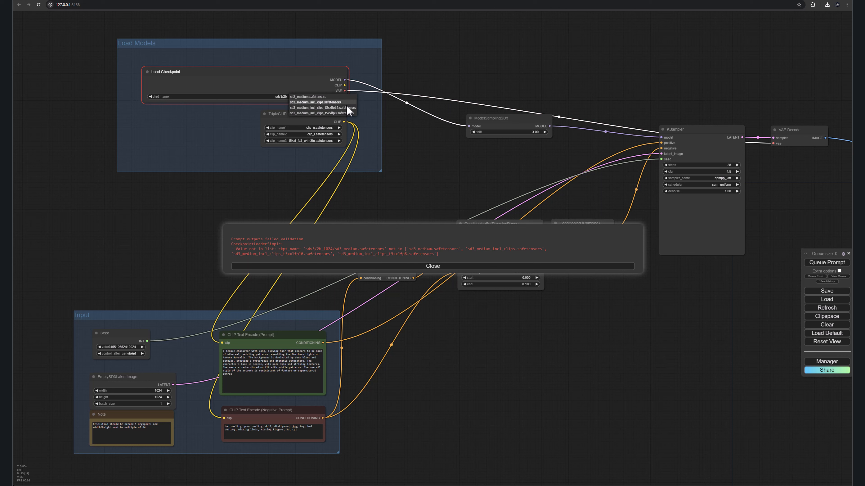
left_click(316, 106)
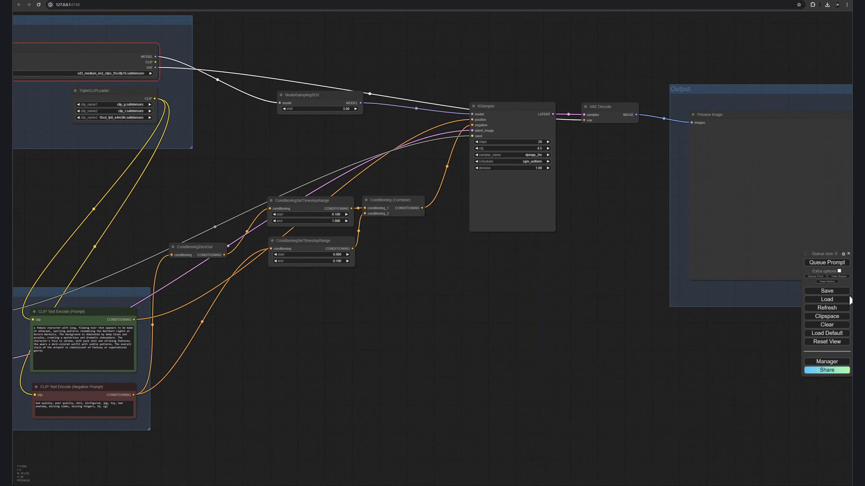
left_click(827, 263)
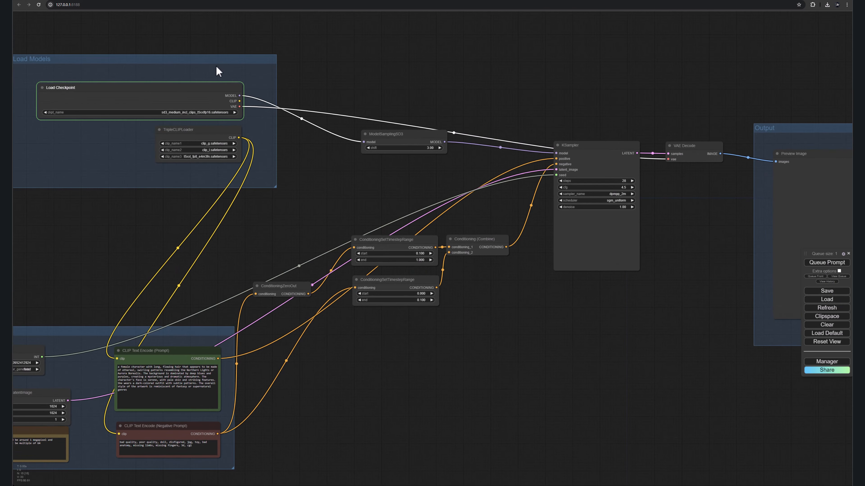
mouse_move(247, 114)
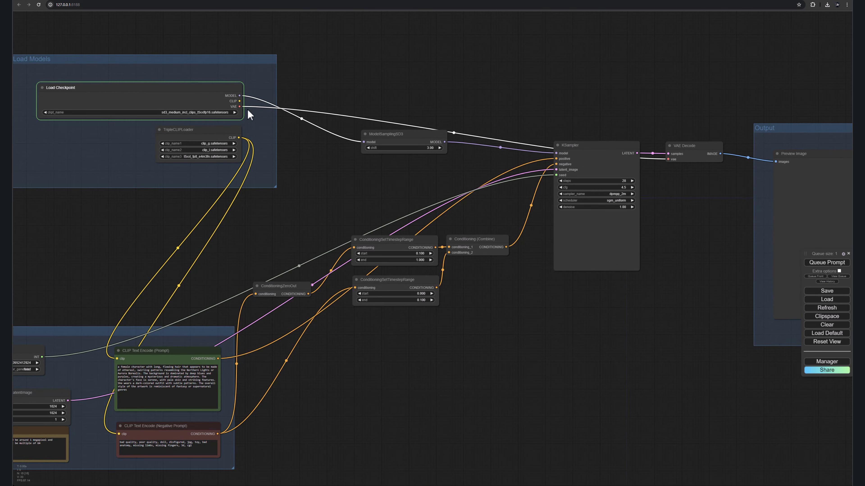
mouse_move(286, 185)
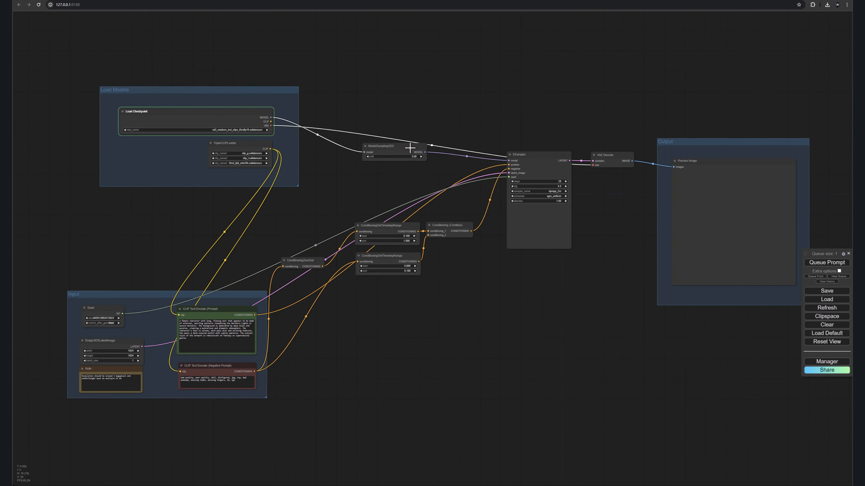
mouse_move(150, 103)
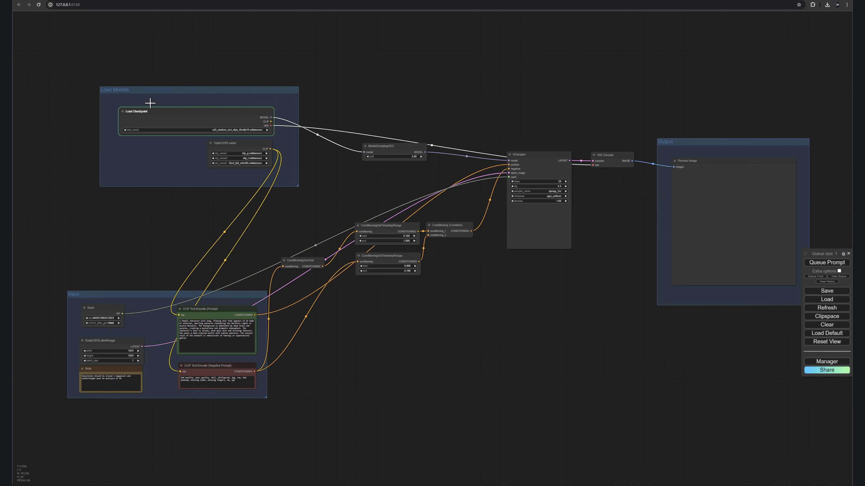
mouse_move(307, 138)
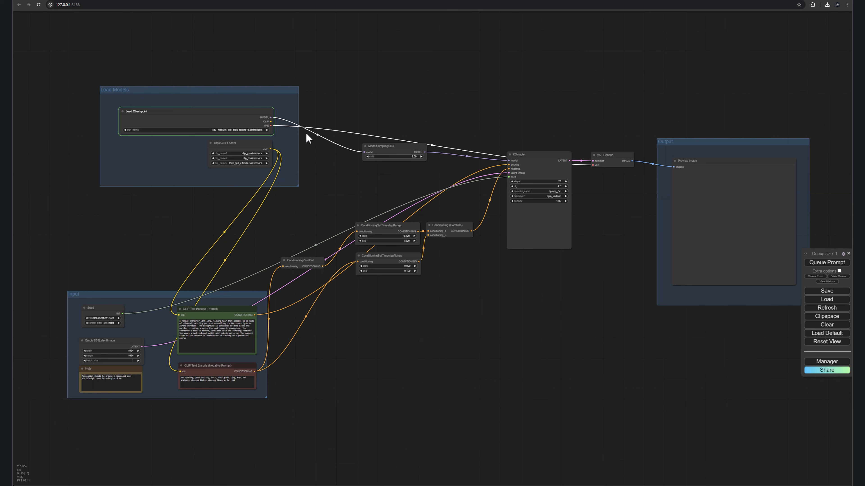
mouse_move(249, 346)
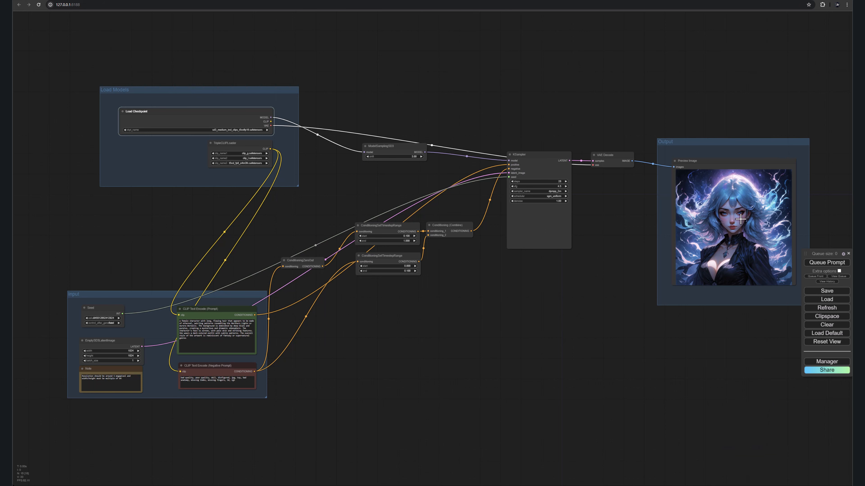
mouse_move(632, 193)
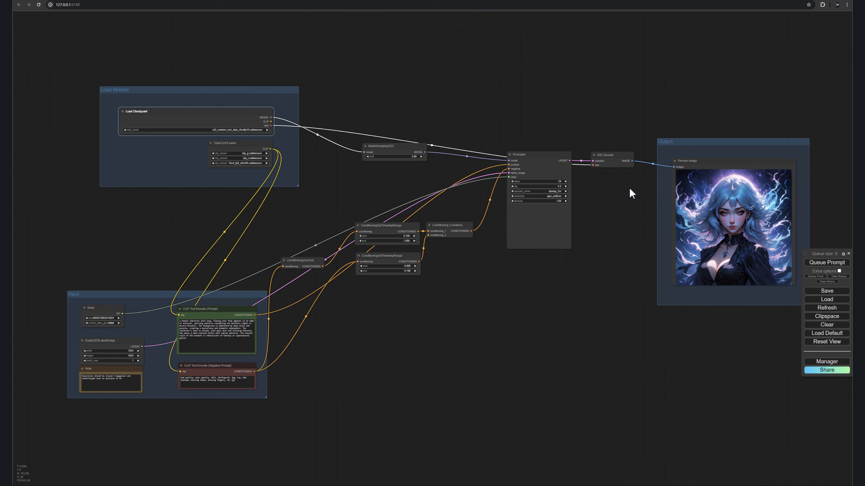
mouse_move(831, 37)
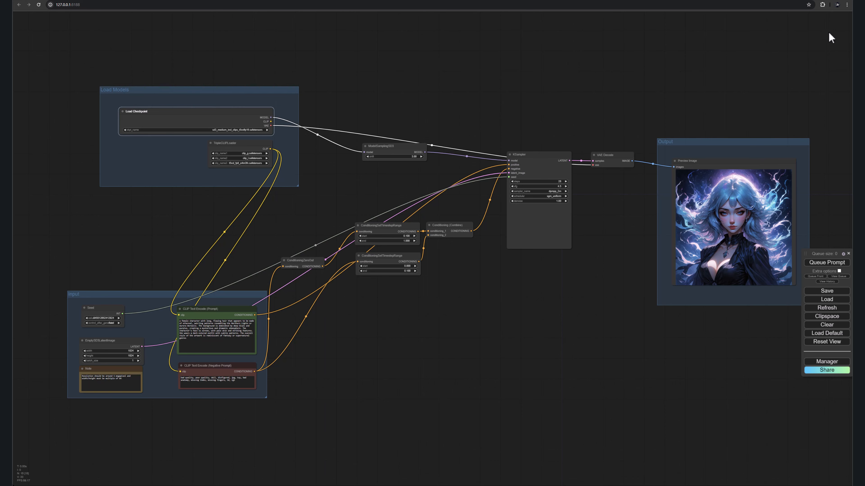